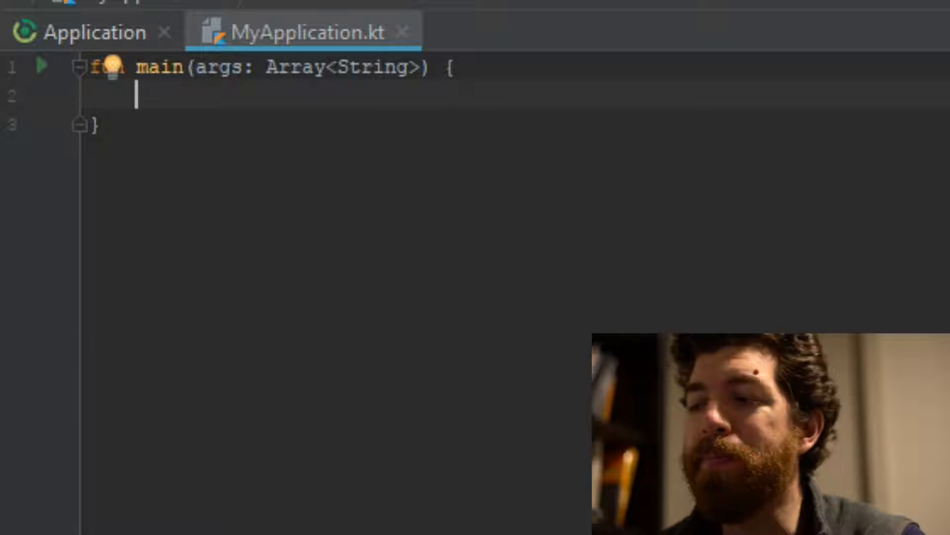
Step: In main, store performSomeCalculations(1, 2, 3) in val result
{"action": "type", "text": "v"}
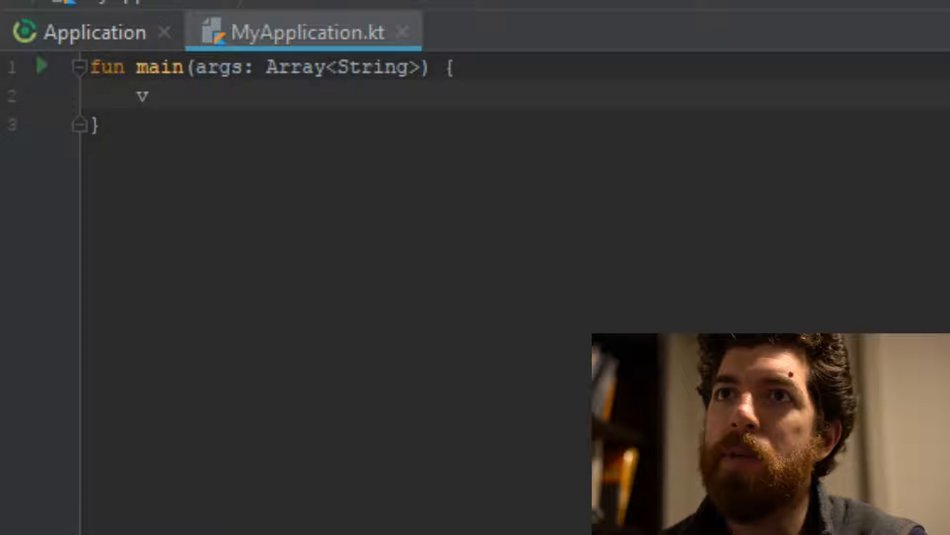
{"action": "type", "text": "al result ="}
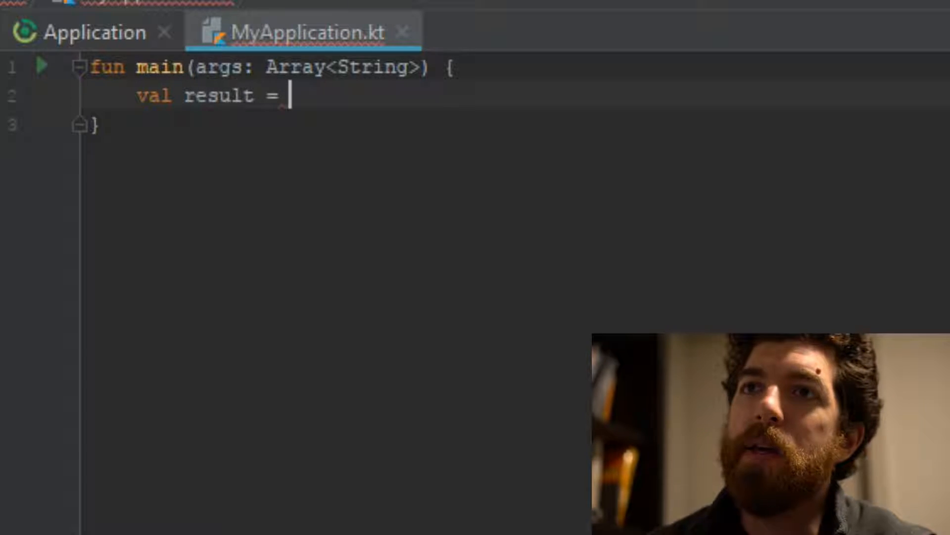
{"action": "type", "text": "perform"}
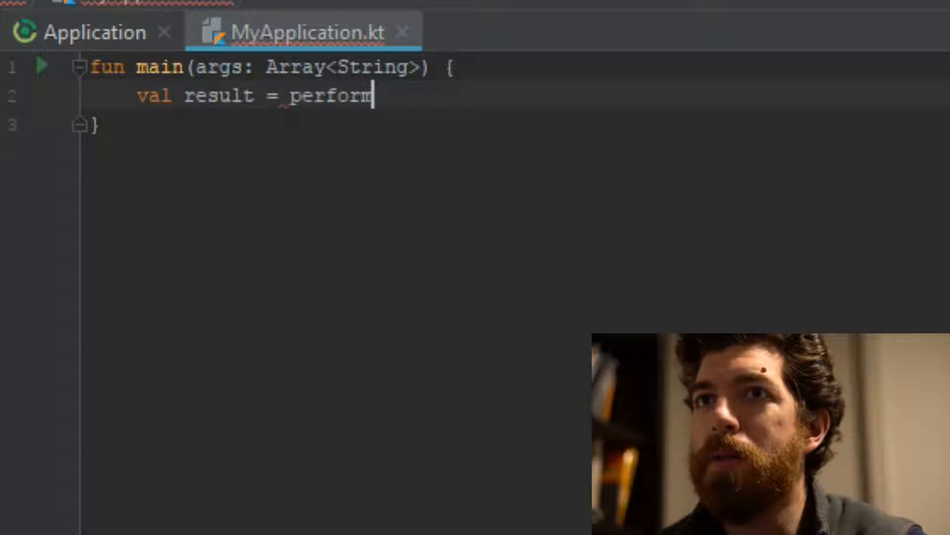
{"action": "type", "text": "SomeCalculations"}
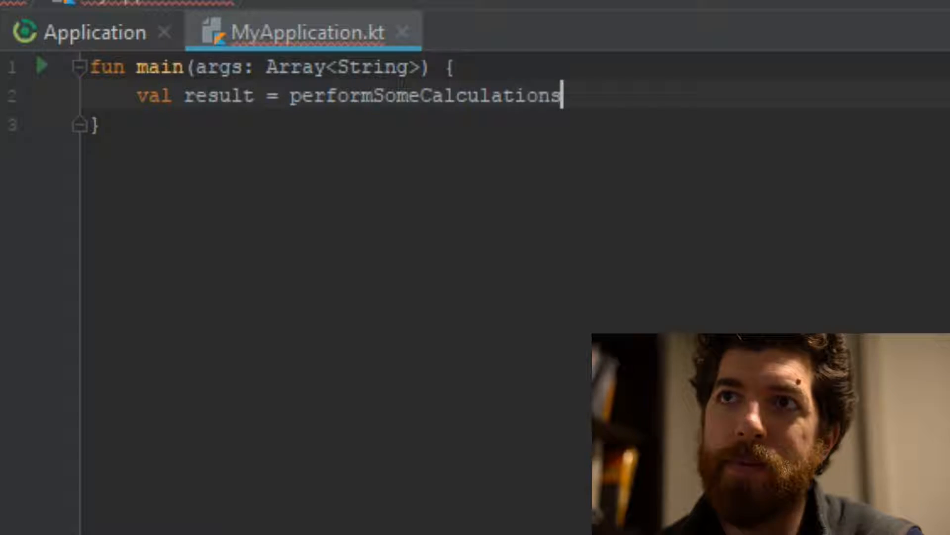
{"action": "type", "text": "(1, 2, 3)"}
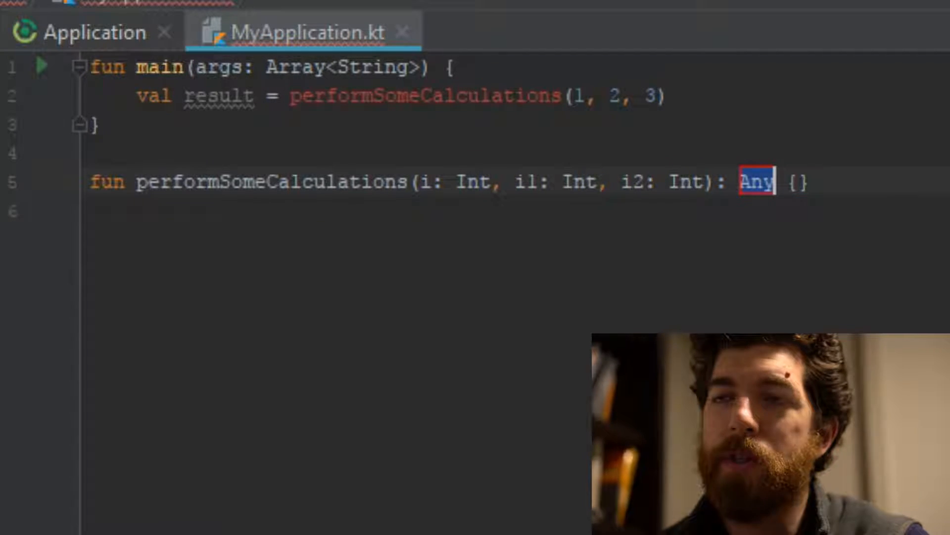
Step: Give the new function an Int return type returning i + i1 + i2, and print the result with sout
{"action": "type", "text": "Int"}
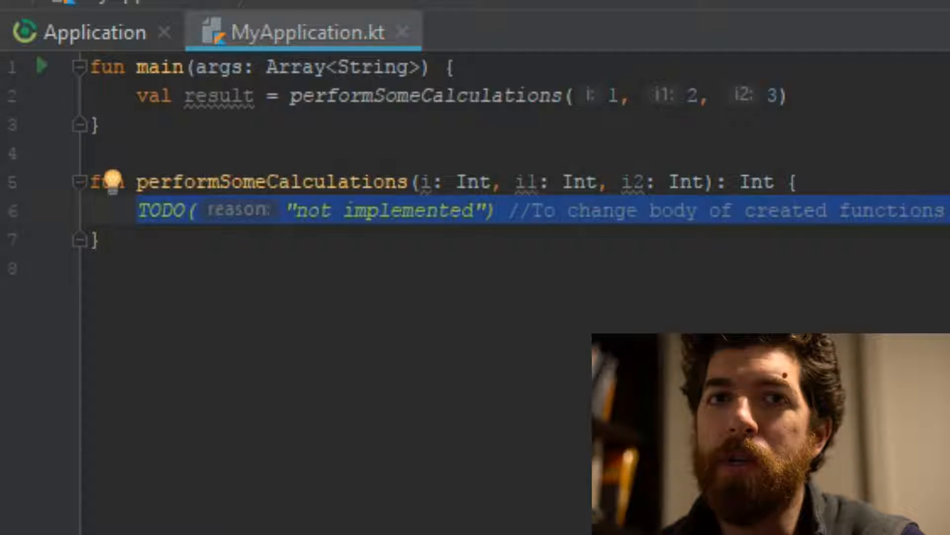
{"action": "type", "text": "return i +"}
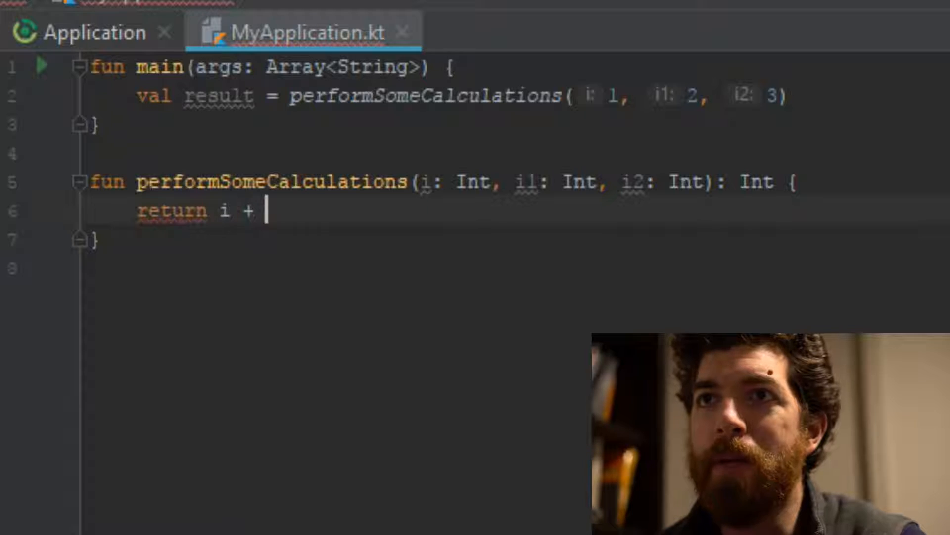
{"action": "type", "text": "il +"}
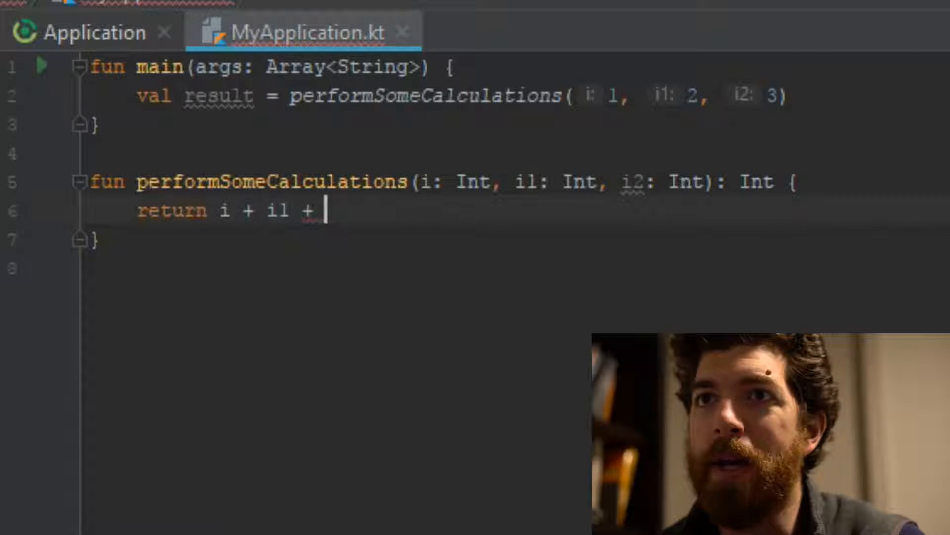
{"action": "type", "text": "i2"}
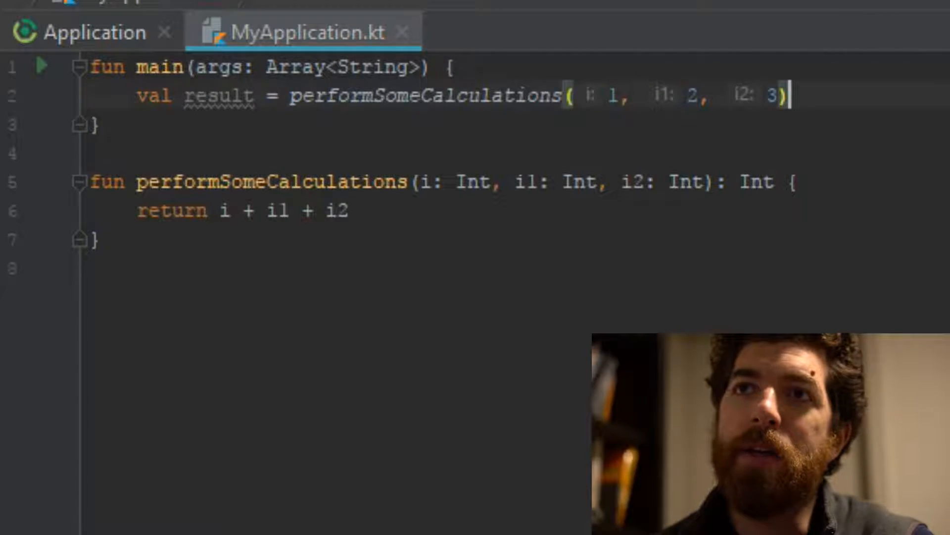
{"action": "type", "text": "sout"}
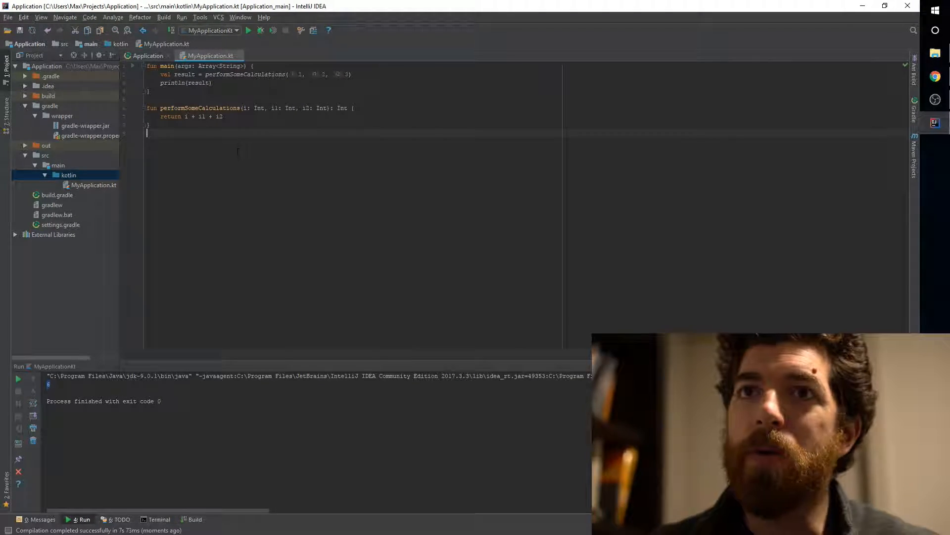
Step: Create a Gradle project using Kotlin (Java) instead of Java, GroupId com.example, ArtifactId library
{"action": "left_click", "coordinate": [8, 17]}
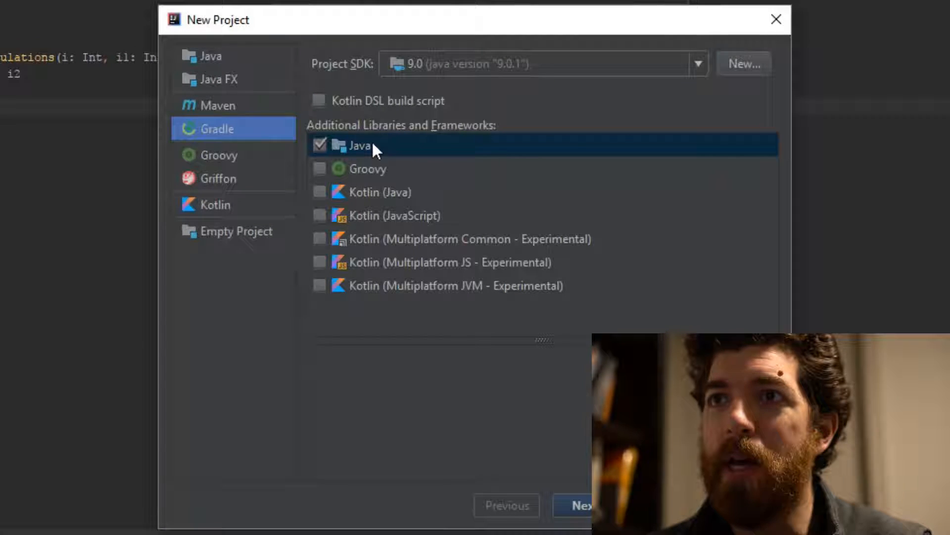
{"action": "left_click", "coordinate": [319, 145]}
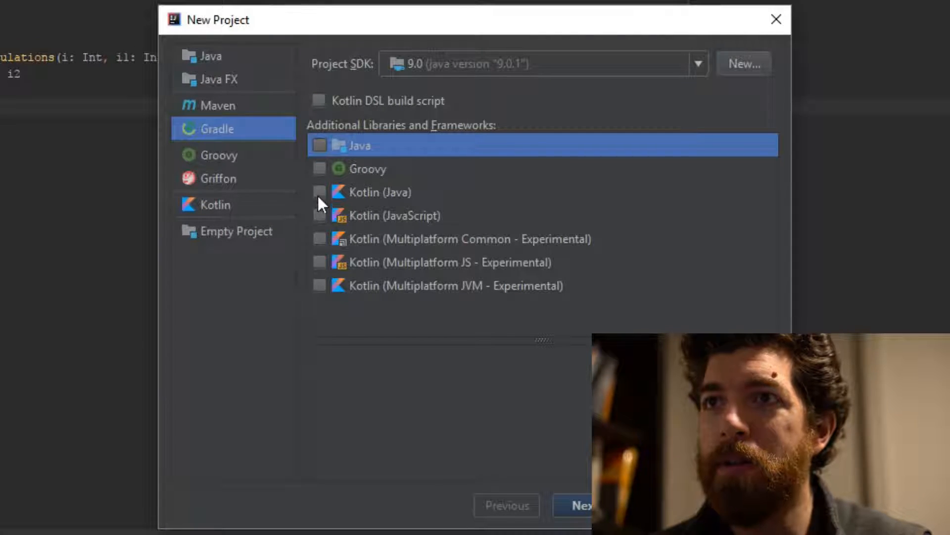
{"action": "left_click", "coordinate": [320, 192]}
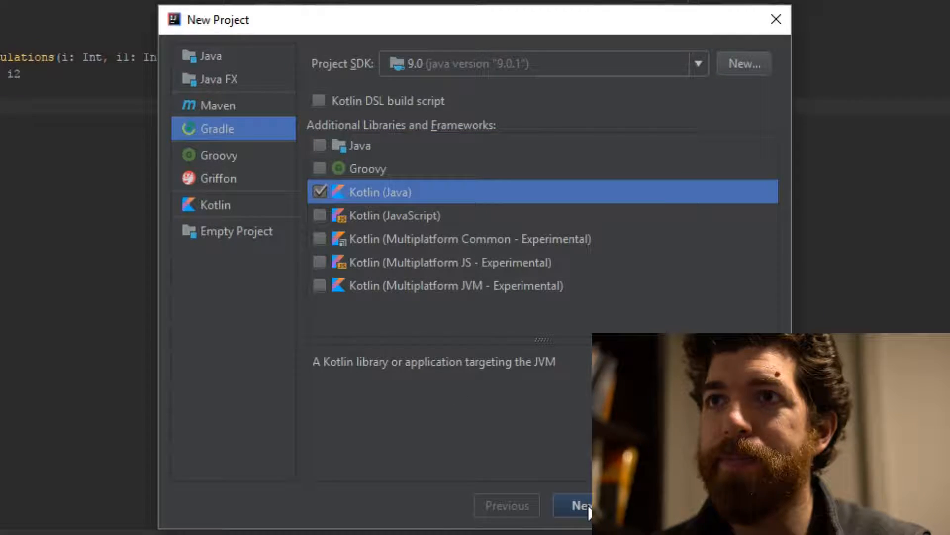
{"action": "left_click", "coordinate": [578, 505]}
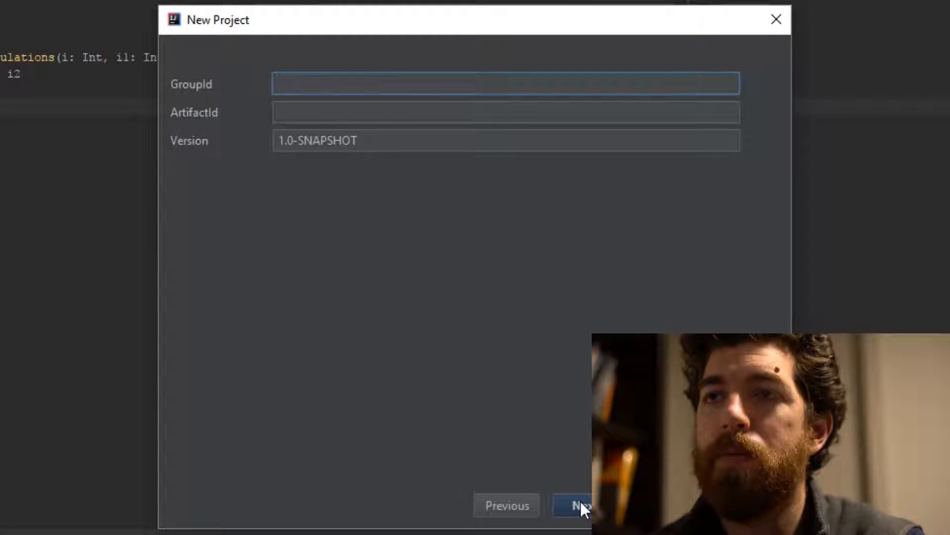
{"action": "type", "text": "com.example"}
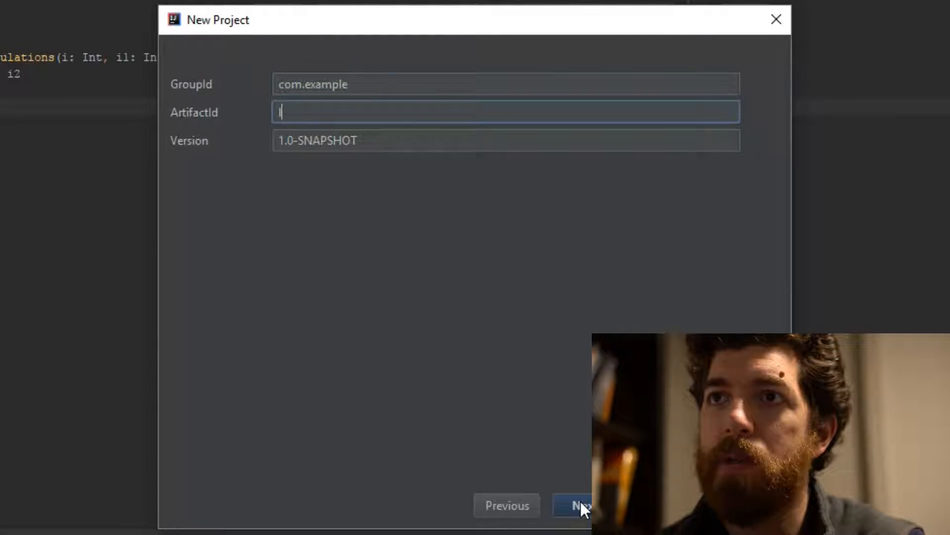
{"action": "type", "text": "library"}
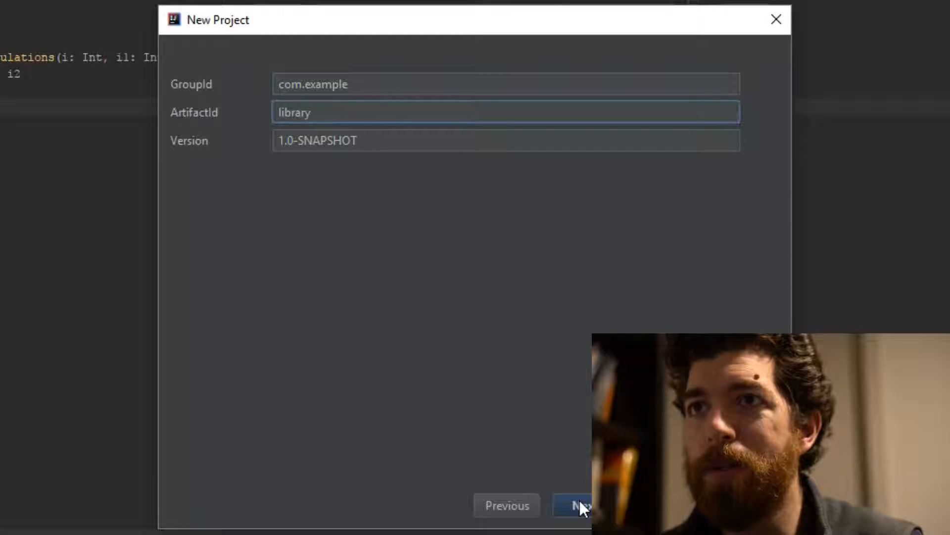
{"action": "left_click", "coordinate": [575, 505]}
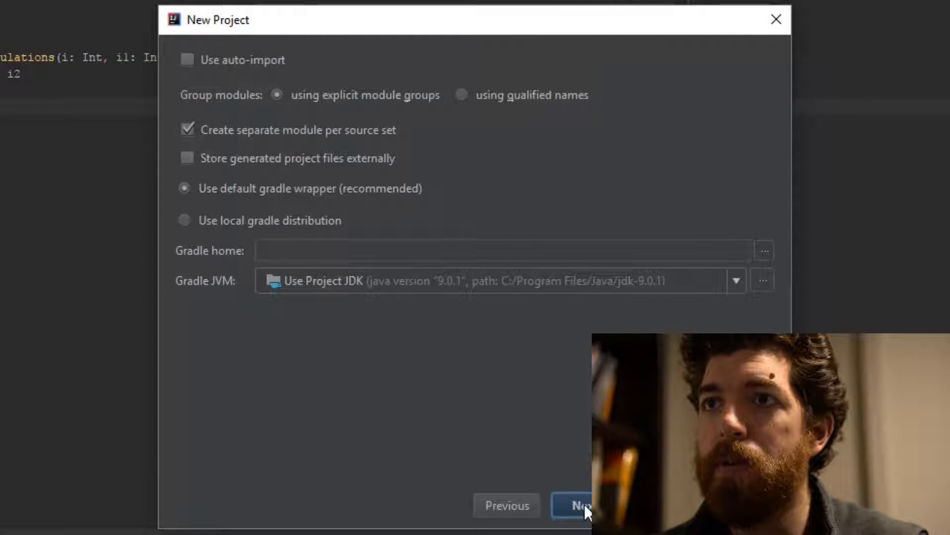
{"action": "left_click", "coordinate": [572, 505]}
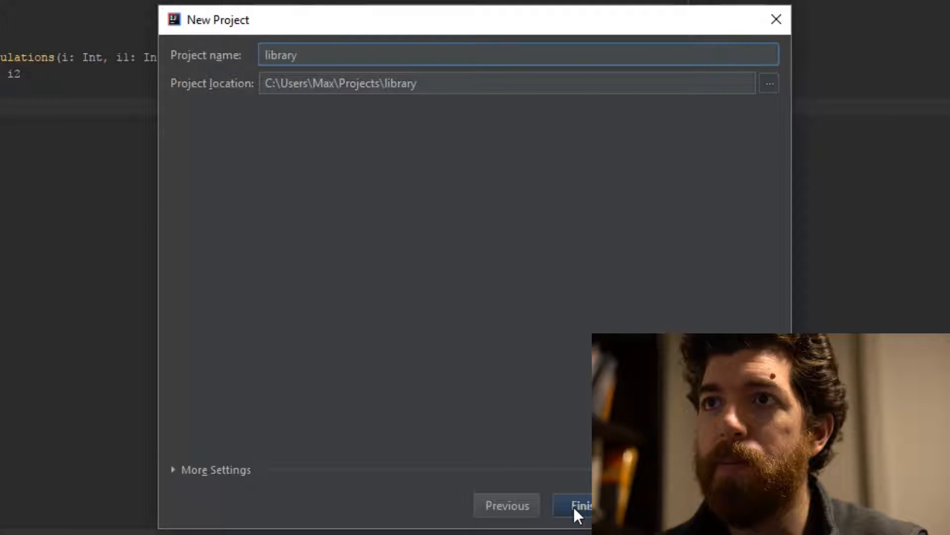
{"action": "left_click", "coordinate": [575, 504]}
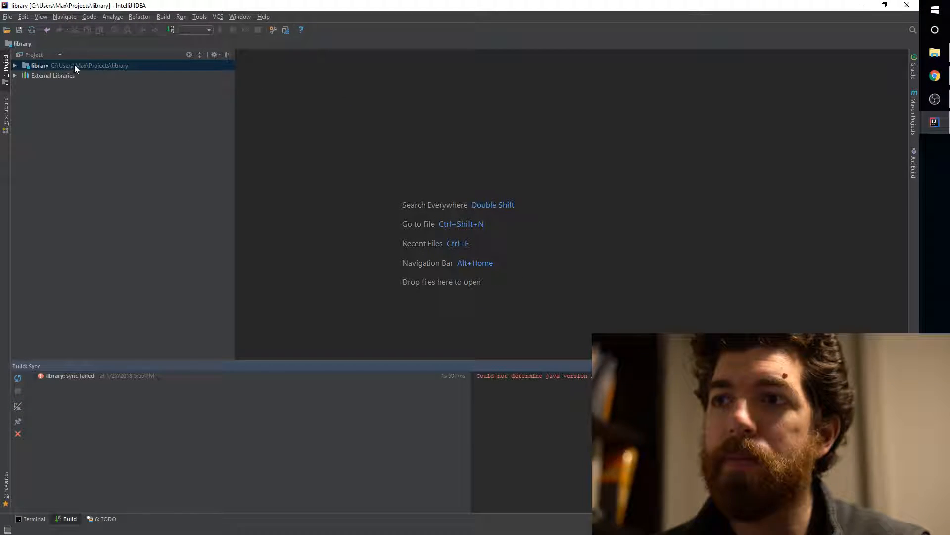
Step: Choose the Gradle distribution option under Build Tools > Gradle in Settings, found by searching 'gradle'
{"action": "left_click", "coordinate": [14, 65]}
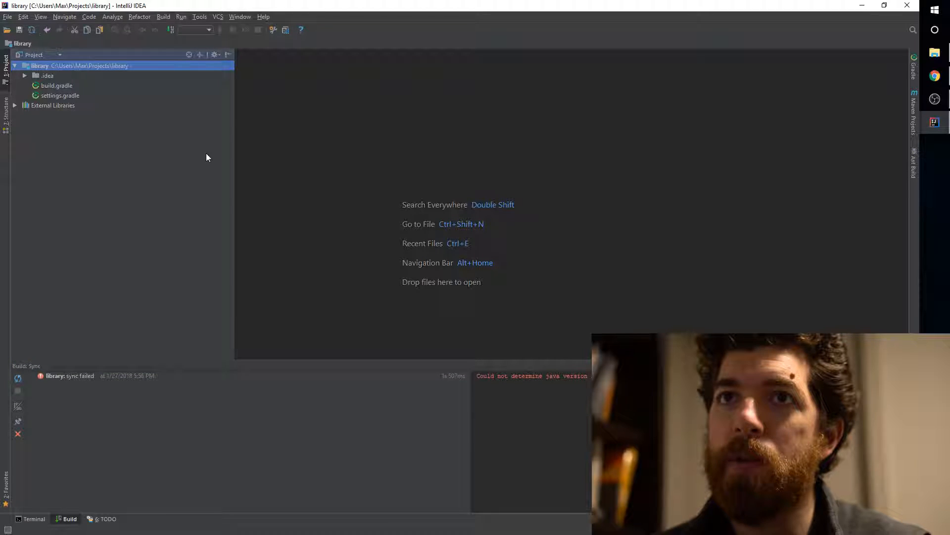
{"action": "left_click", "coordinate": [8, 16]}
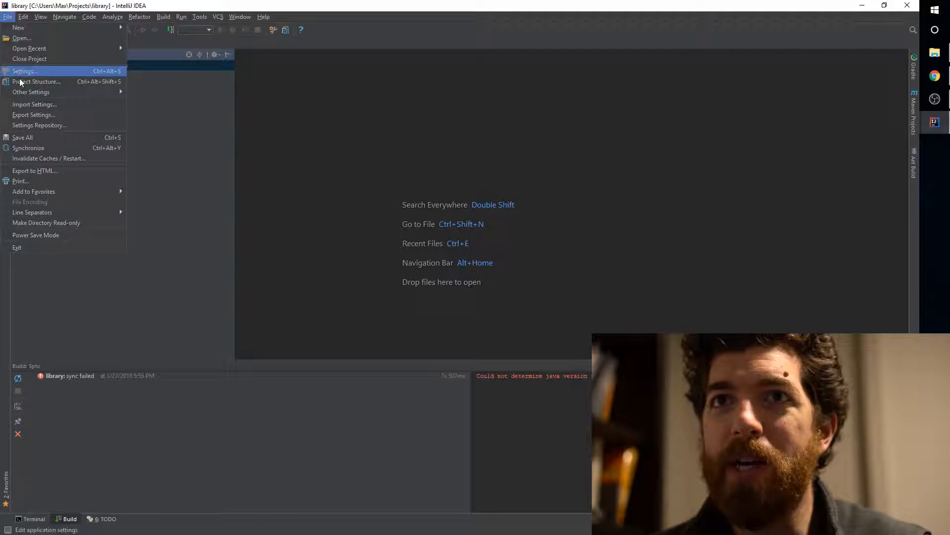
{"action": "mouse_move", "coordinate": [54, 73]}
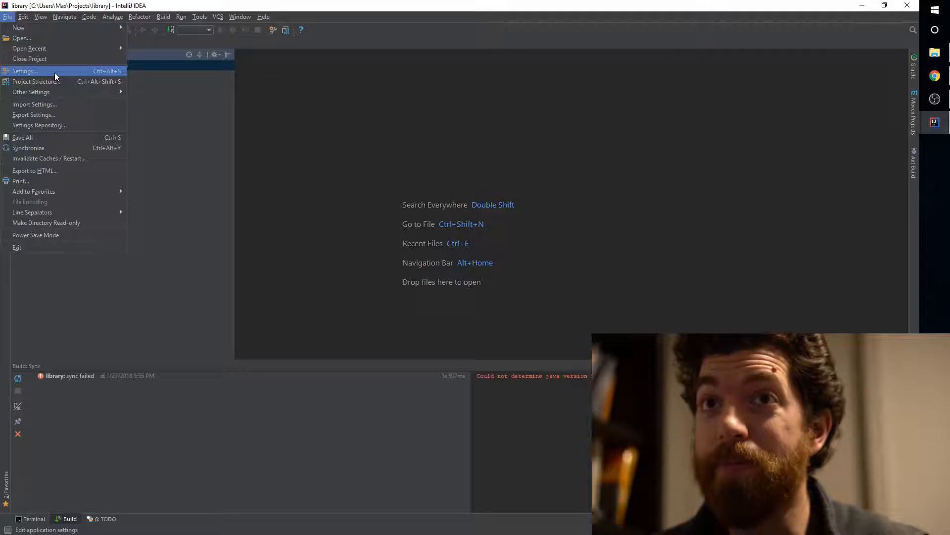
{"action": "left_click", "coordinate": [24, 71]}
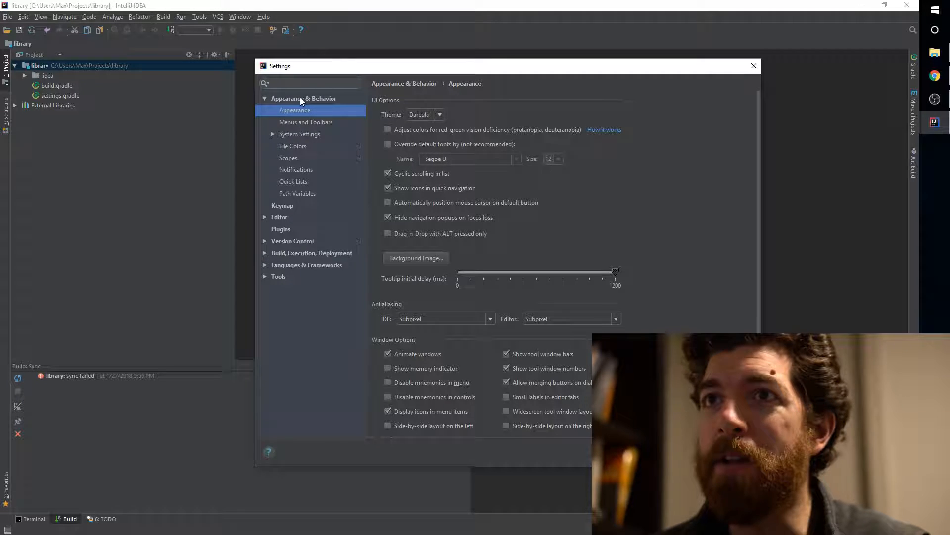
{"action": "type", "text": "g"}
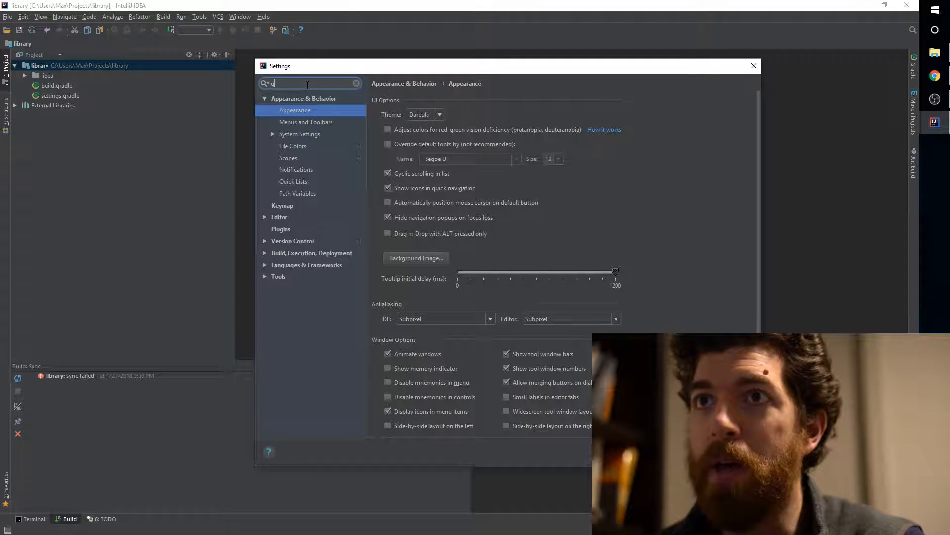
{"action": "type", "text": "radle"}
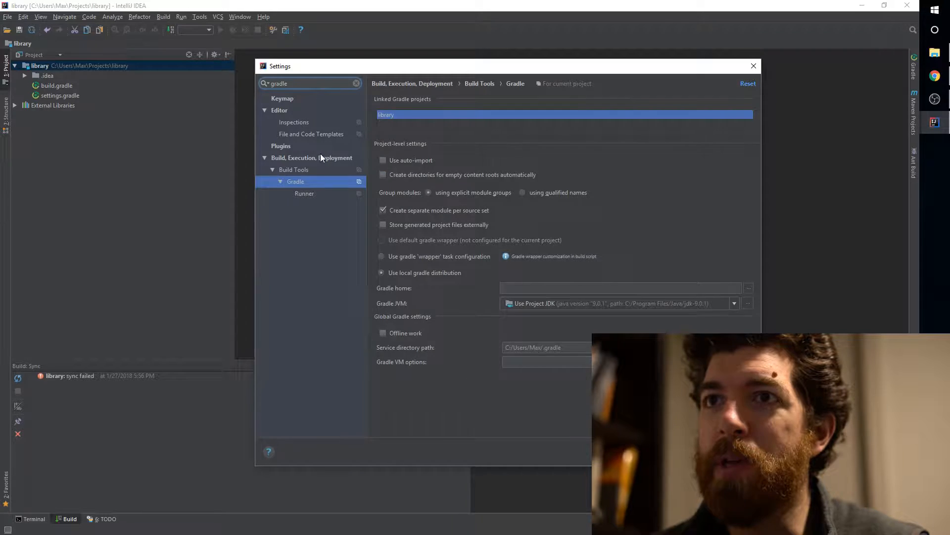
{"action": "left_click", "coordinate": [381, 272]}
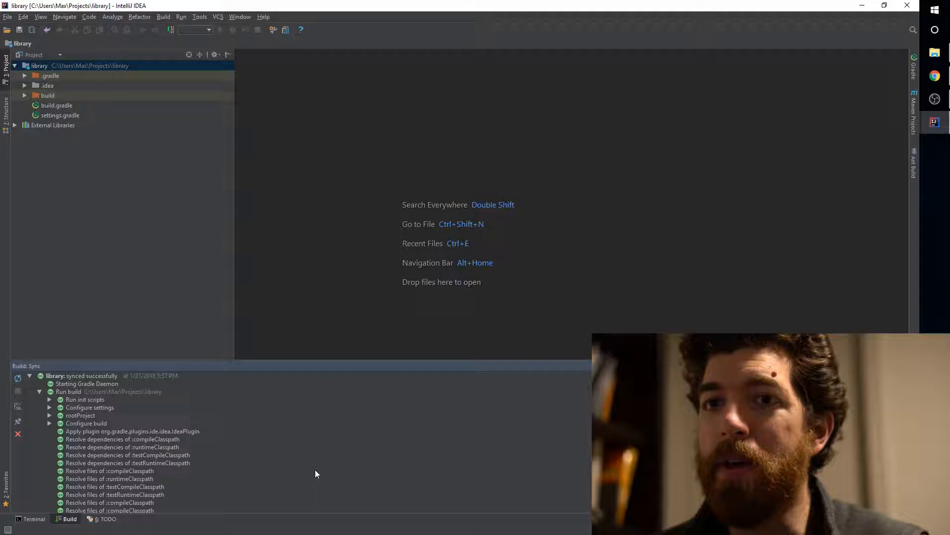
Step: Run the Gradle init and wrapper build-setup tasks, then open gradle-wrapper.properties
{"action": "left_click", "coordinate": [51, 75]}
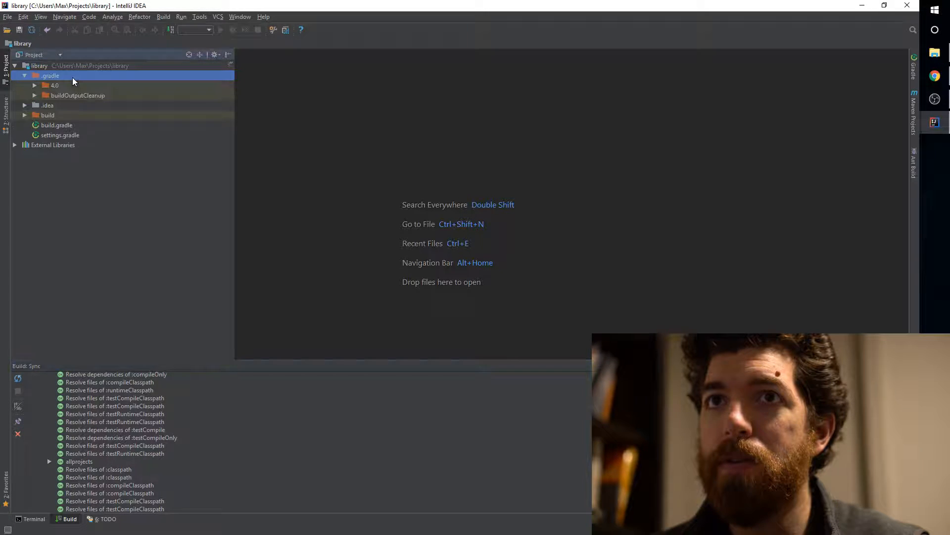
{"action": "left_click", "coordinate": [48, 115]}
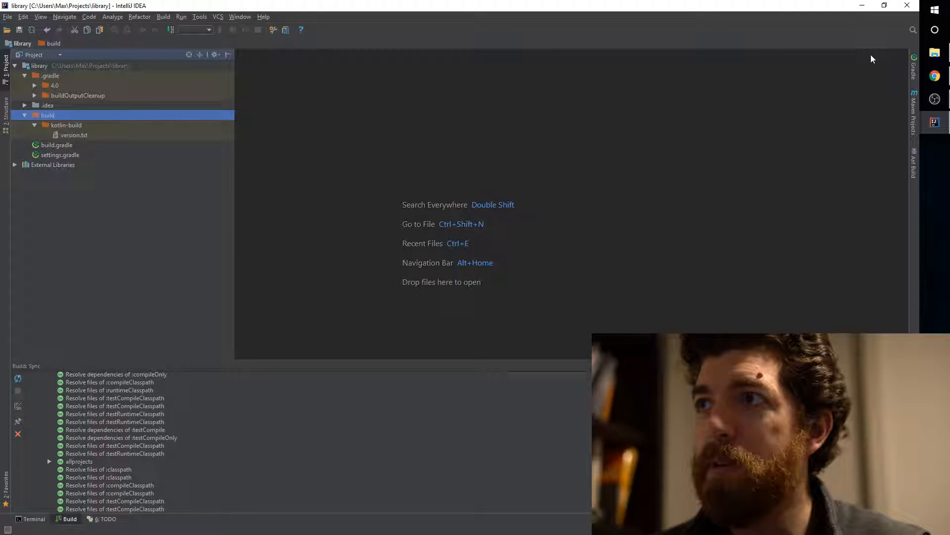
{"action": "left_click", "coordinate": [914, 57]}
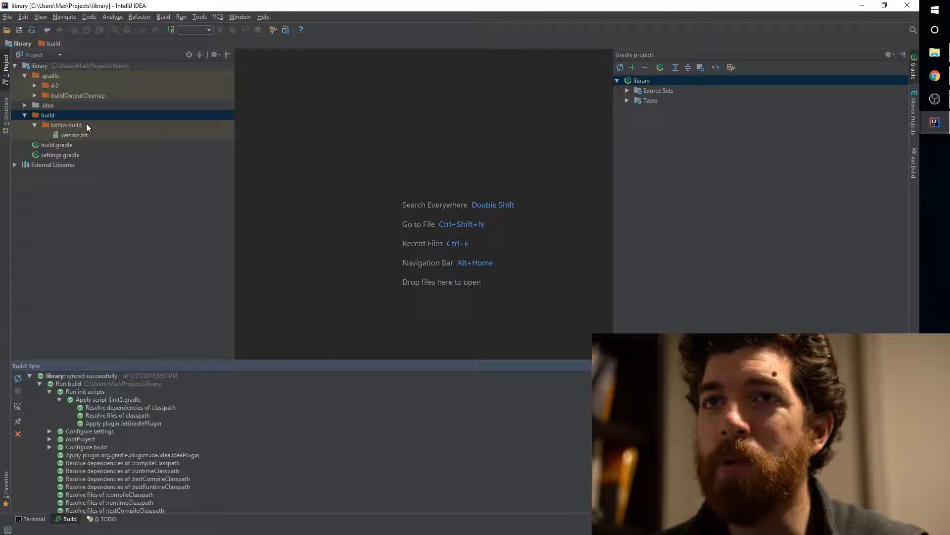
{"action": "mouse_move", "coordinate": [619, 67]}
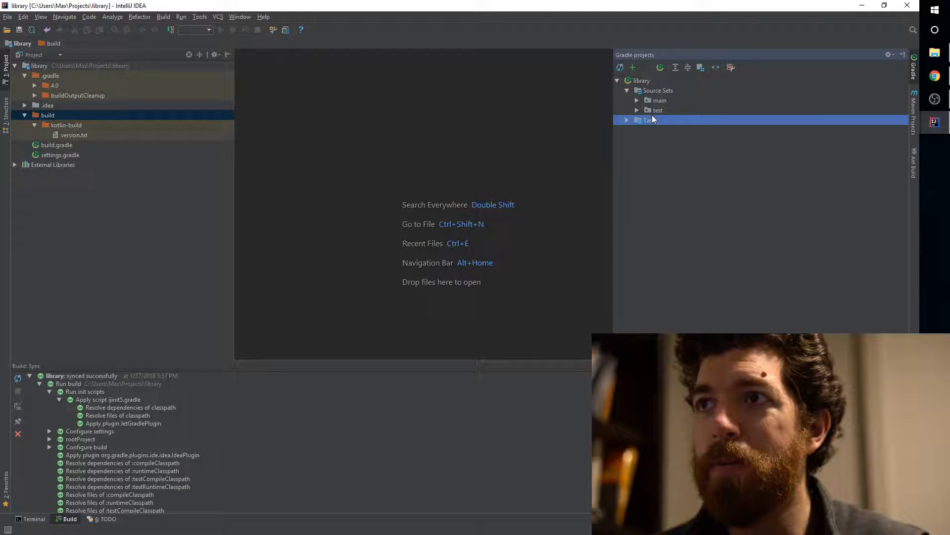
{"action": "left_click", "coordinate": [627, 119]}
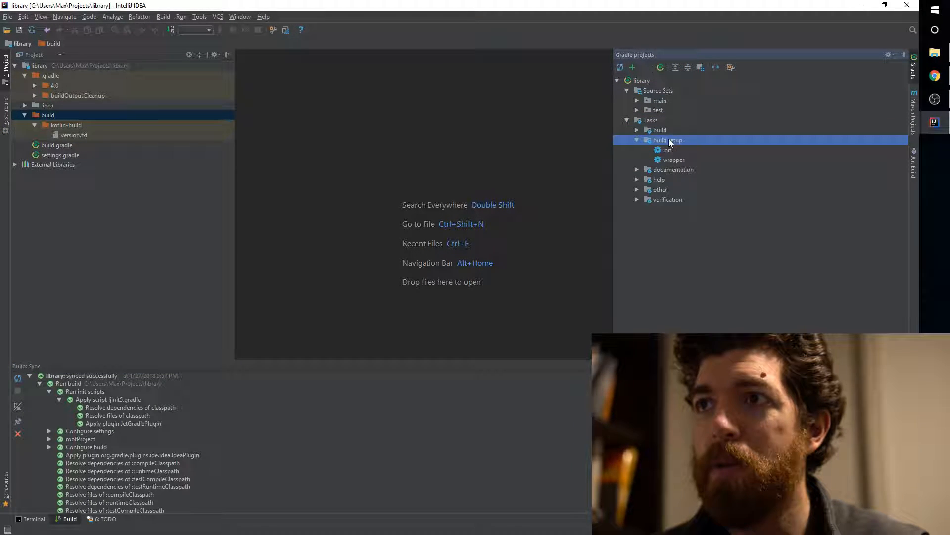
{"action": "double_click", "coordinate": [668, 149]}
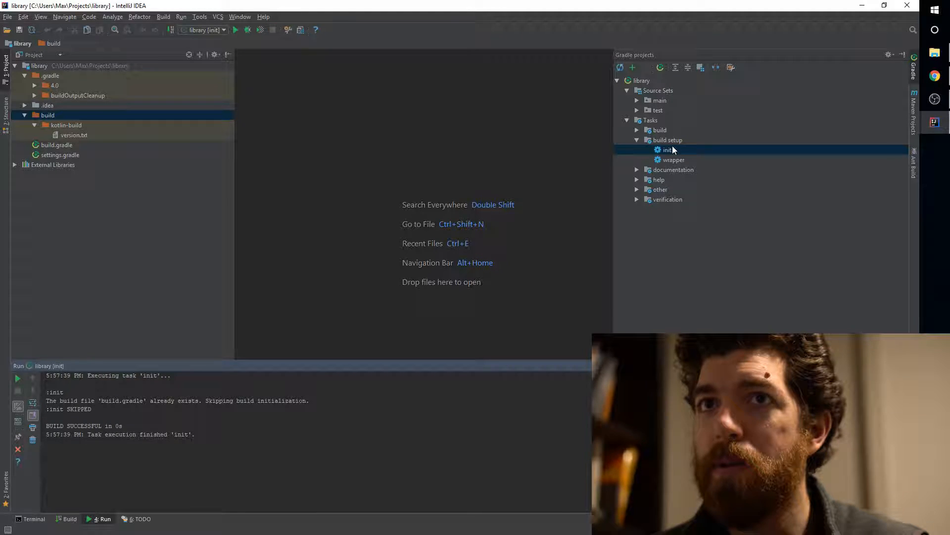
{"action": "mouse_move", "coordinate": [721, 192]}
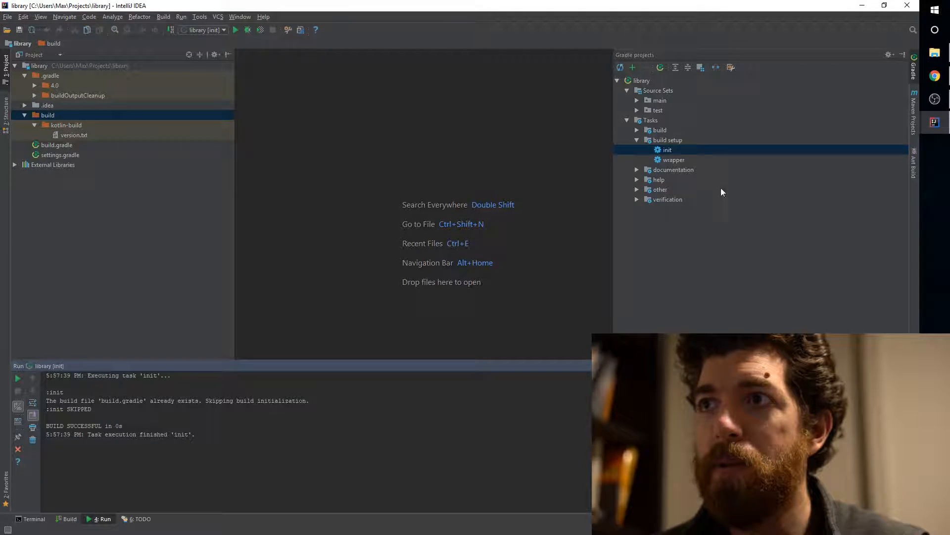
{"action": "double_click", "coordinate": [674, 159]}
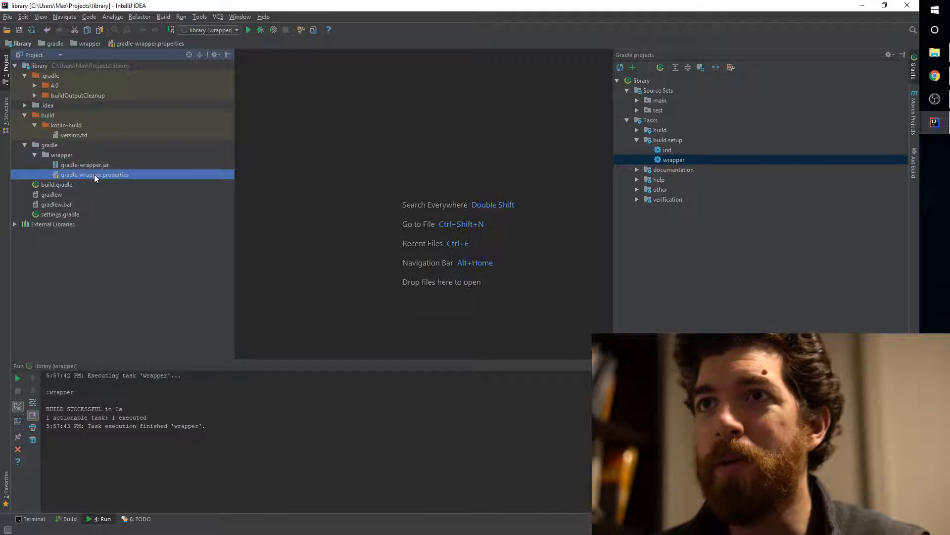
{"action": "double_click", "coordinate": [94, 174]}
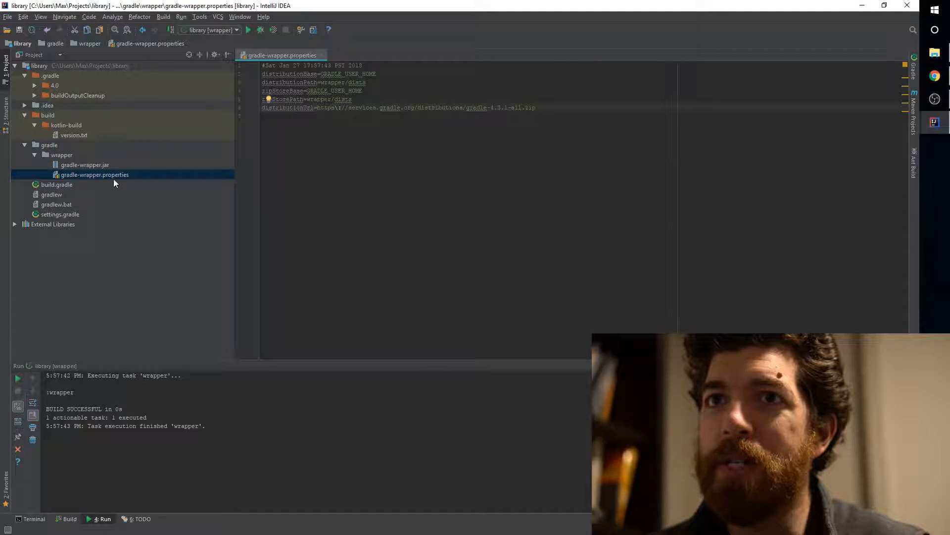
{"action": "mouse_move", "coordinate": [76, 191]}
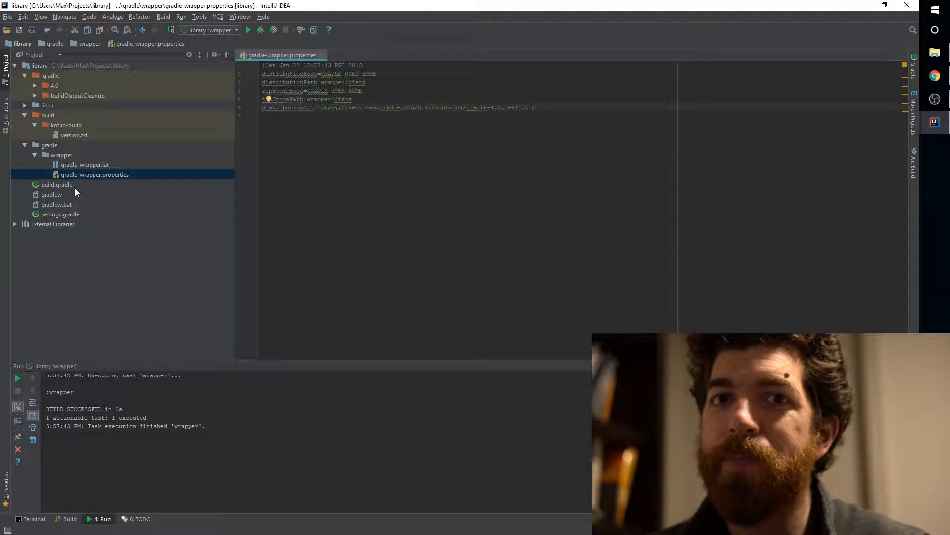
{"action": "mouse_move", "coordinate": [63, 145]}
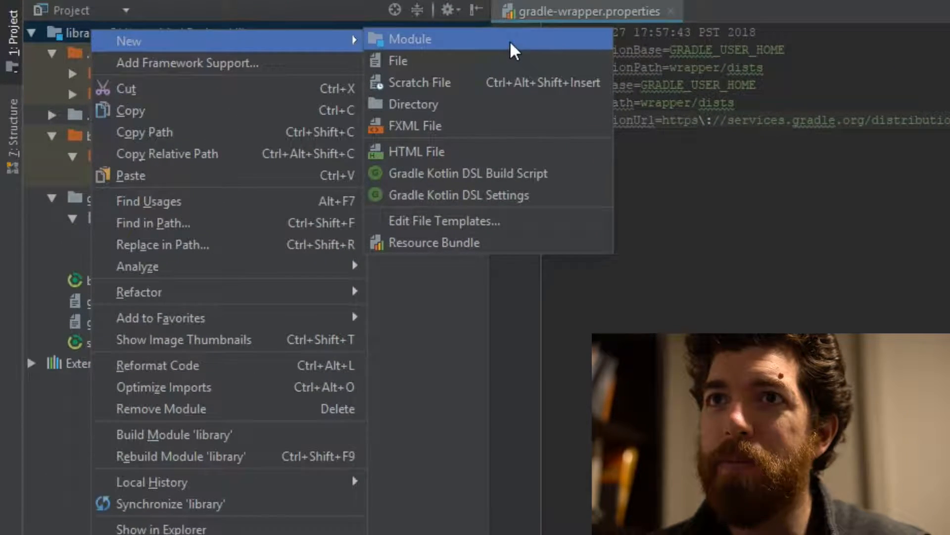
Step: Add a src/main/kotlin directory to the library project root
{"action": "left_click", "coordinate": [417, 104]}
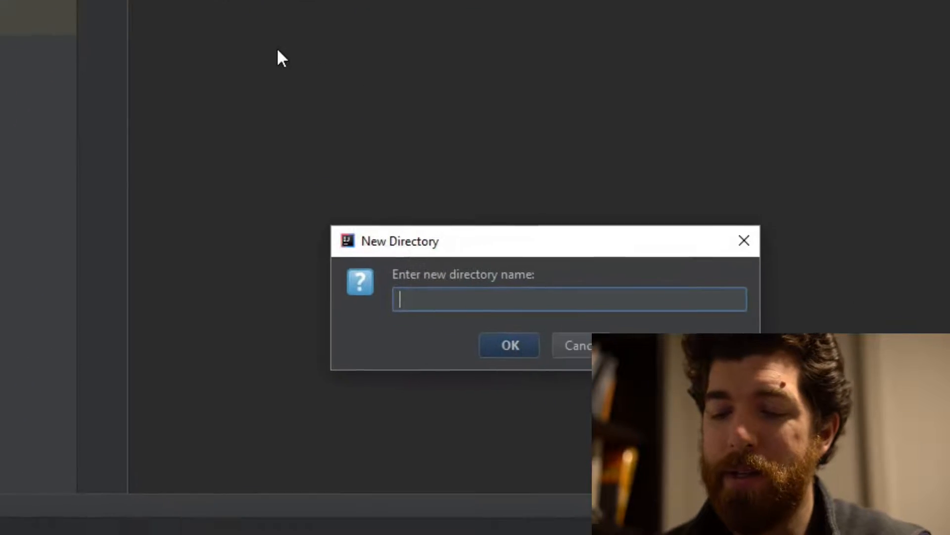
{"action": "type", "text": "src/main/ko"}
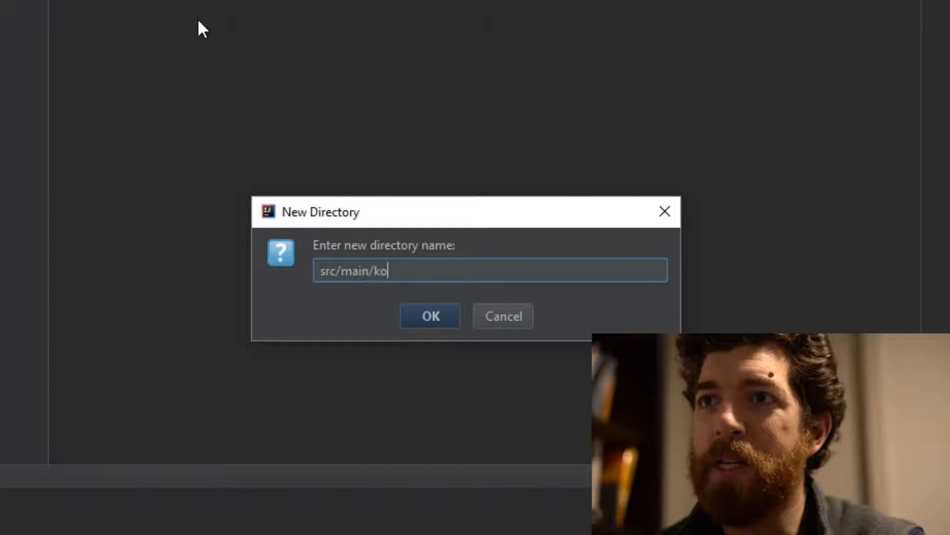
{"action": "left_click", "coordinate": [430, 315]}
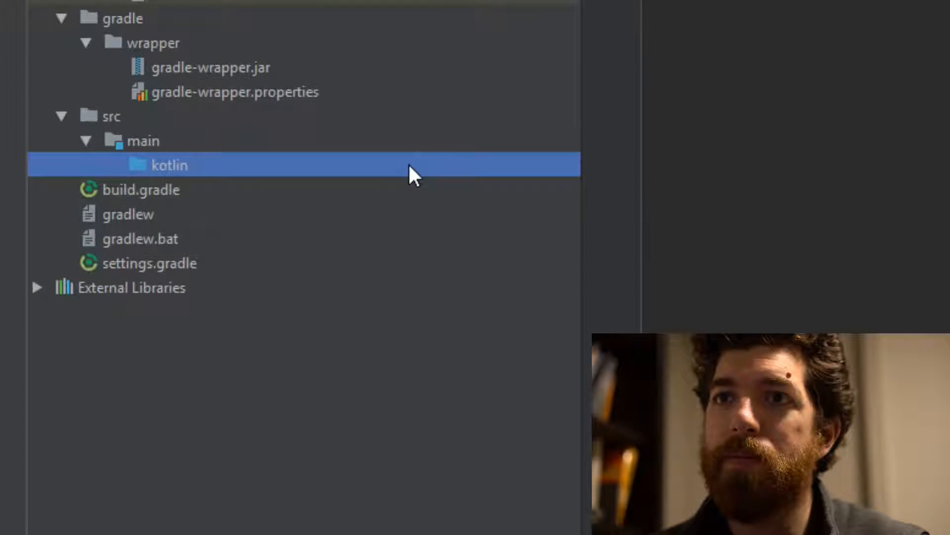
Step: Create a new Kotlin file named MathUtils in the kotlin folder
{"action": "right_click", "coordinate": [169, 165]}
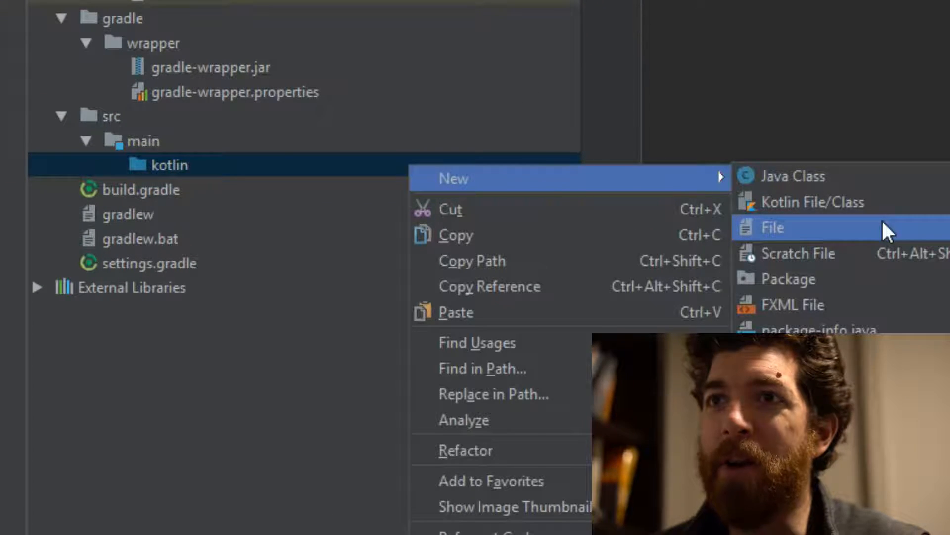
{"action": "left_click", "coordinate": [770, 227]}
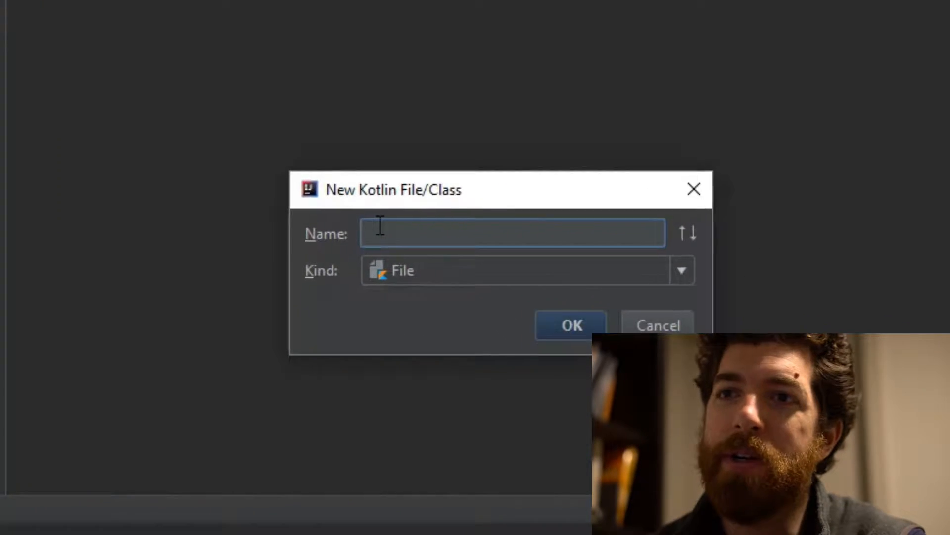
{"action": "type", "text": "MathUtils"}
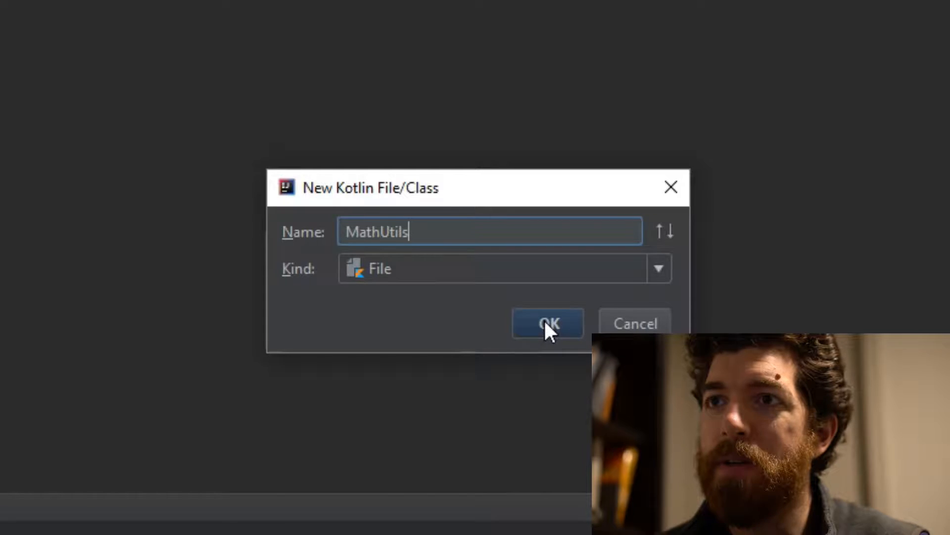
{"action": "left_click", "coordinate": [546, 324]}
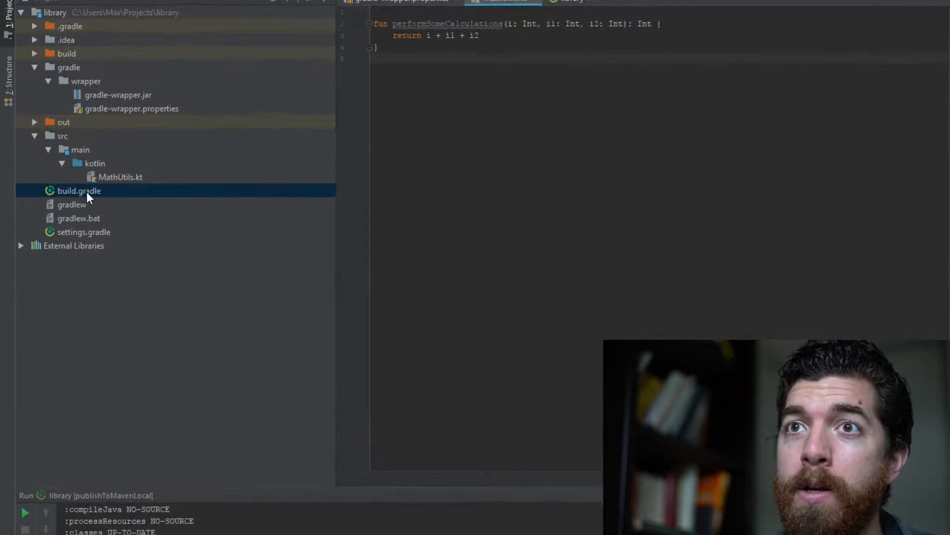
Step: Add apply plugin: 'maven-publish' to the library's build.gradle and expand the publishing tasks
{"action": "double_click", "coordinate": [78, 191]}
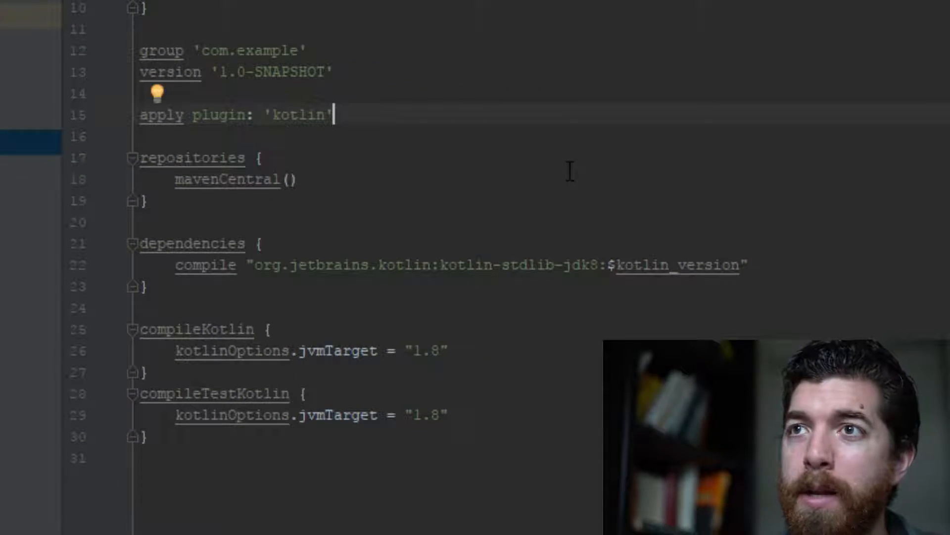
{"action": "type", "text": "a"}
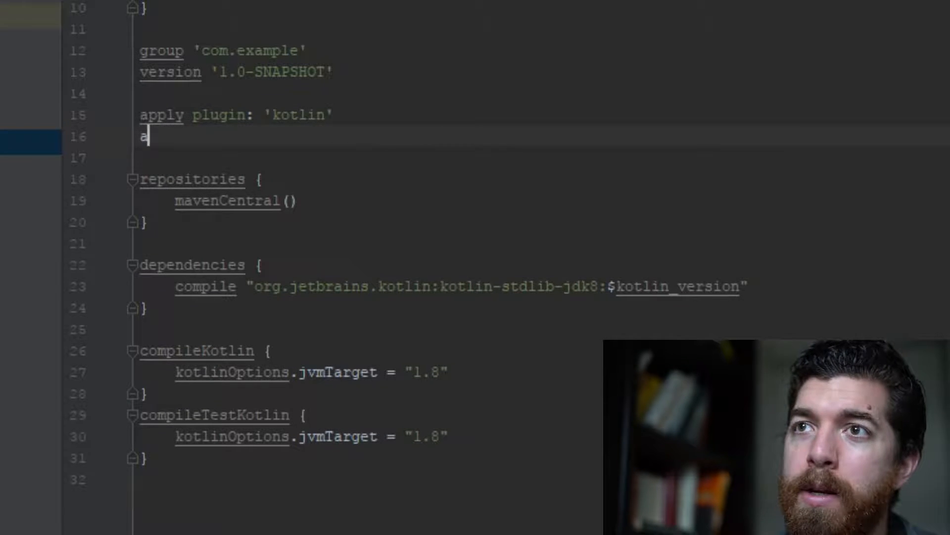
{"action": "type", "text": "pply plugin:"}
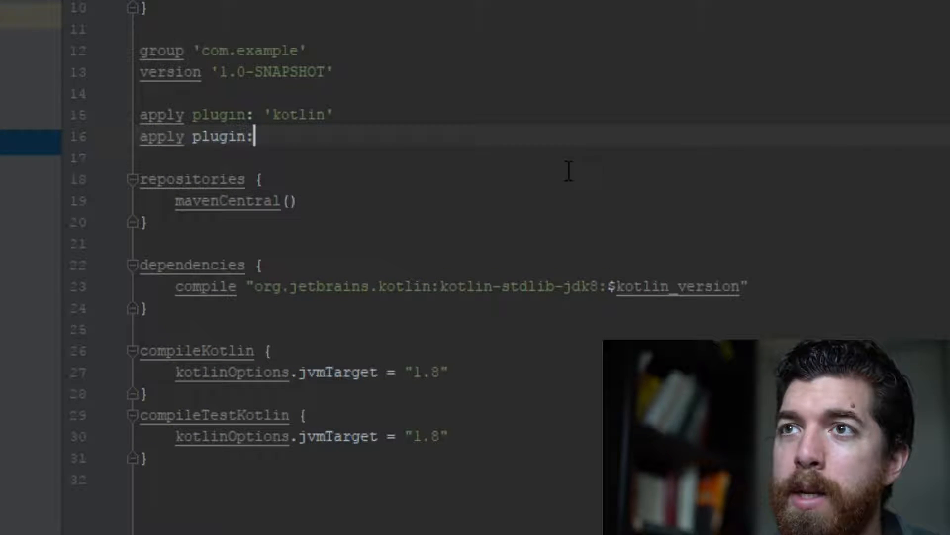
{"action": "type", "text": "'maven-pu"}
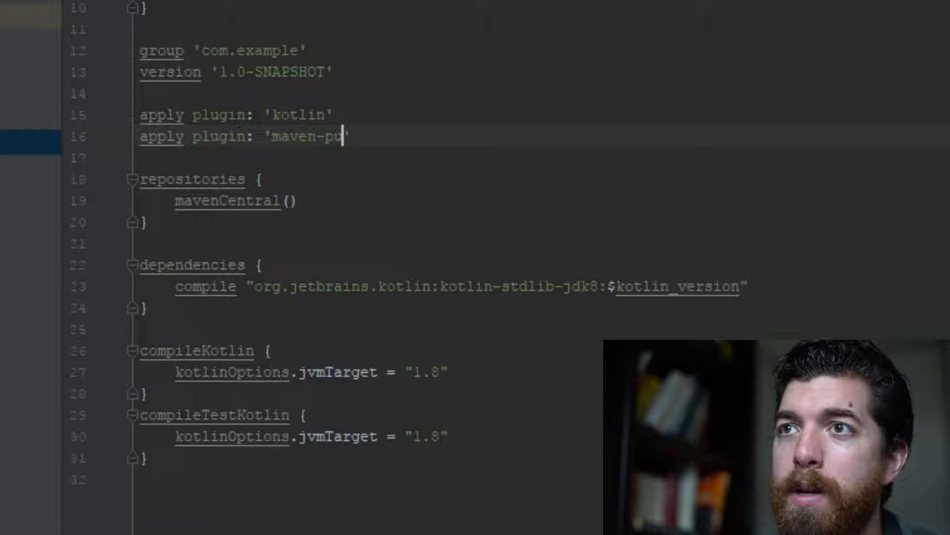
{"action": "type", "text": "blish"}
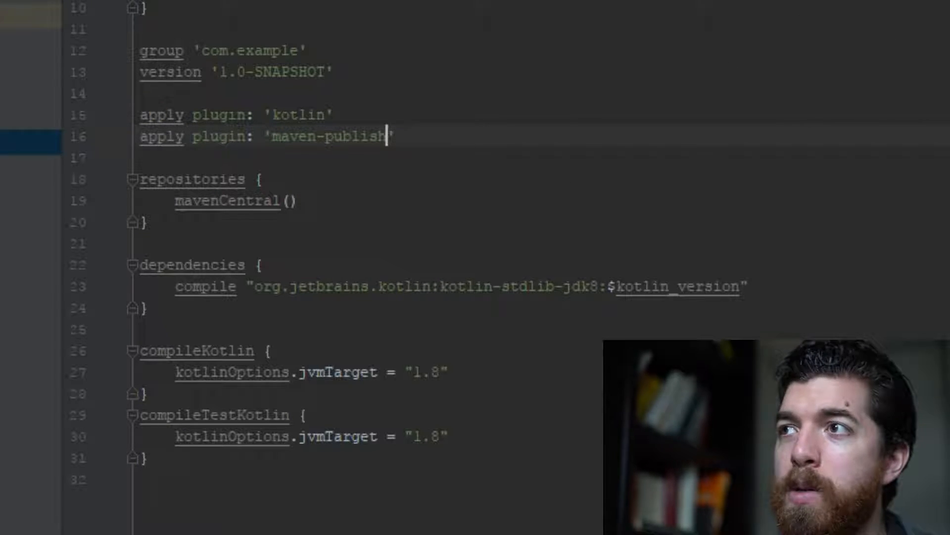
{"action": "left_click", "coordinate": [858, 27]}
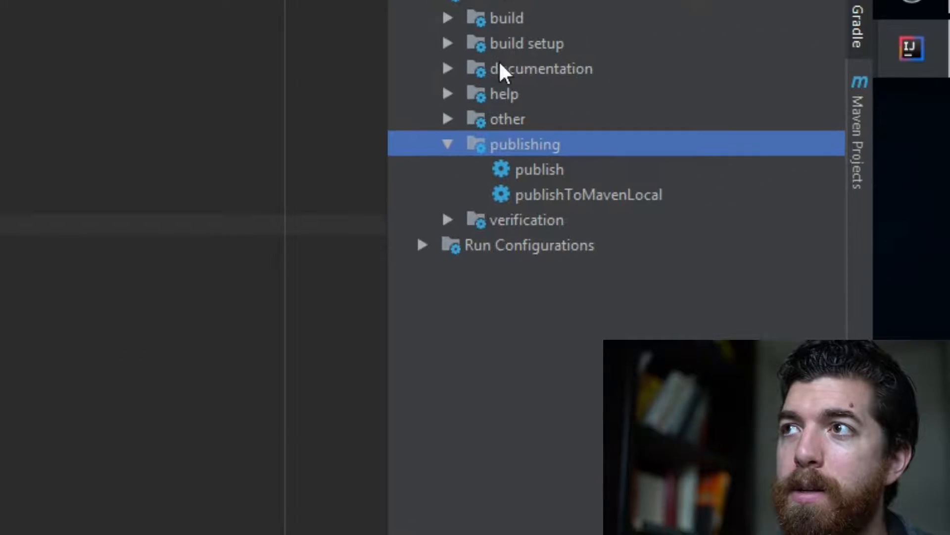
{"action": "mouse_move", "coordinate": [577, 208]}
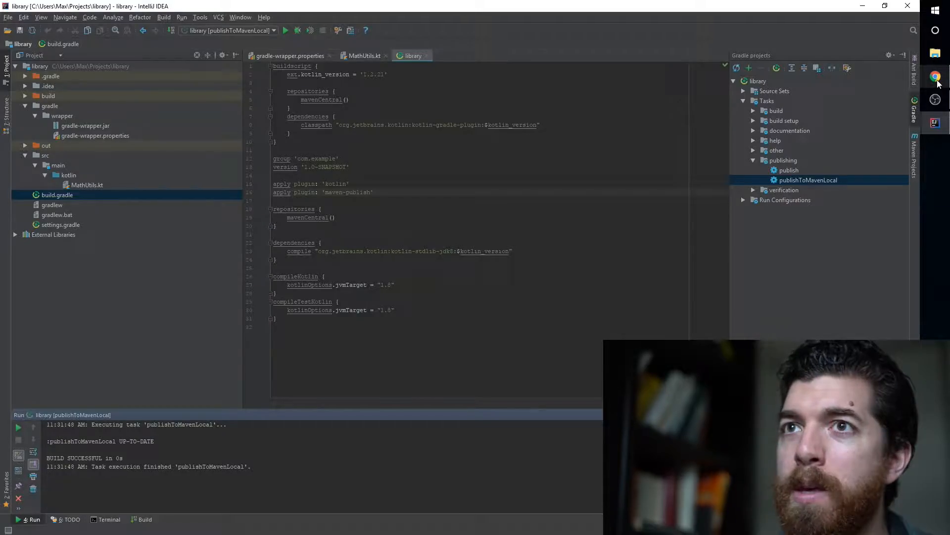
Step: Find the Java component publishing example in the Gradle maven-publish docs, then return to build.gradle
{"action": "left_click", "coordinate": [936, 77]}
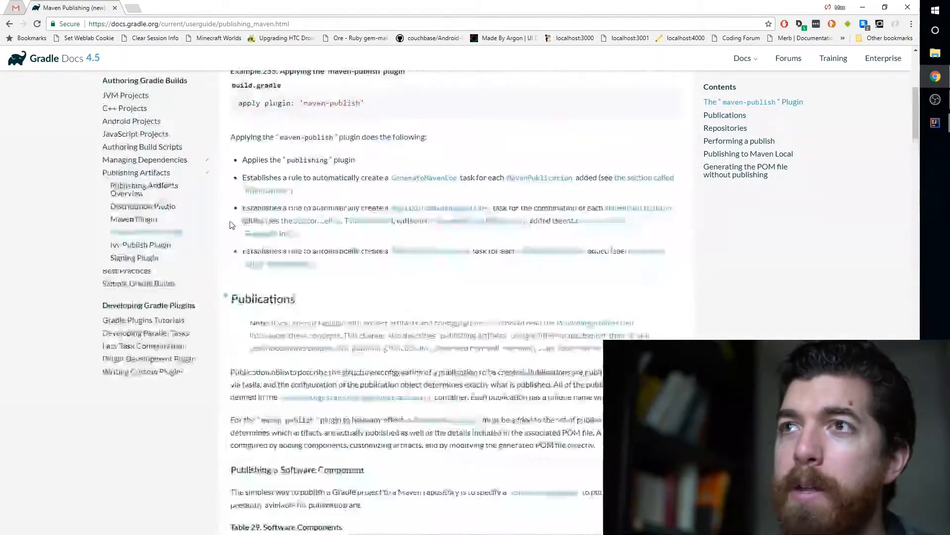
{"action": "scroll", "scroll_direction": "up", "scroll_amount": 3}
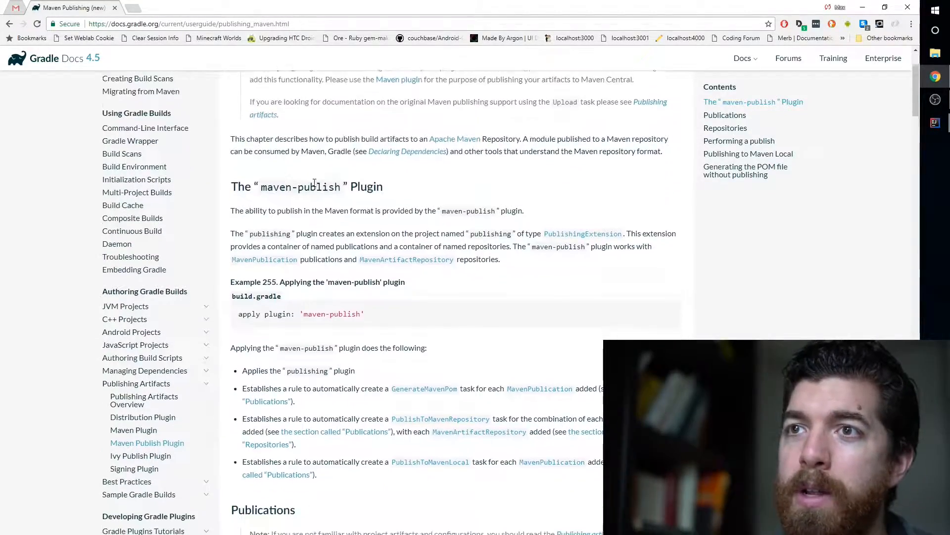
{"action": "scroll", "scroll_direction": "down", "scroll_amount": 3}
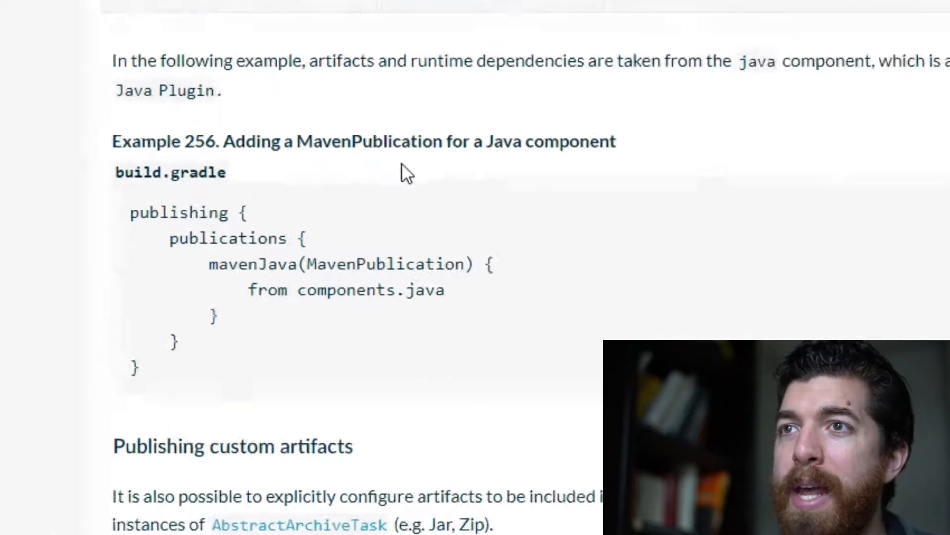
{"action": "scroll", "scroll_direction": "up", "scroll_amount": 3}
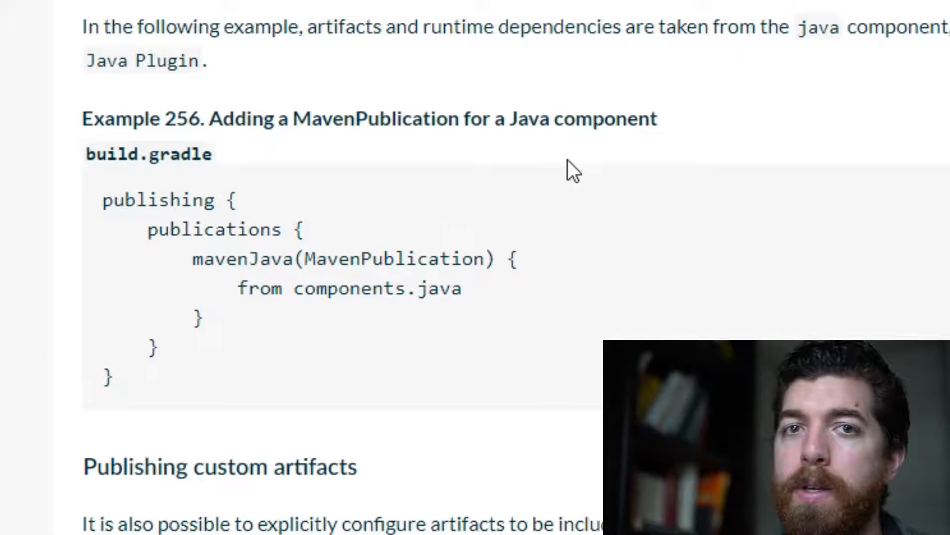
{"action": "mouse_move", "coordinate": [150, 395]}
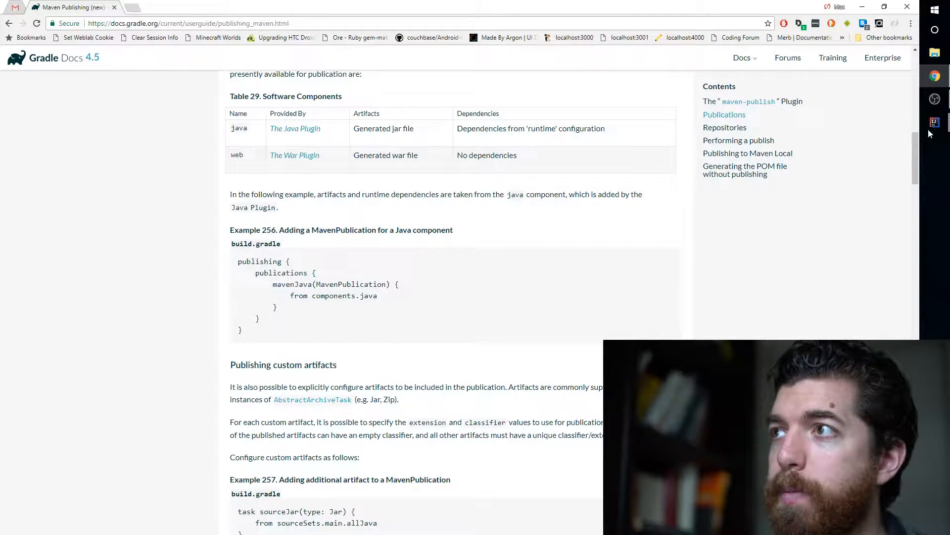
{"action": "left_click", "coordinate": [934, 121]}
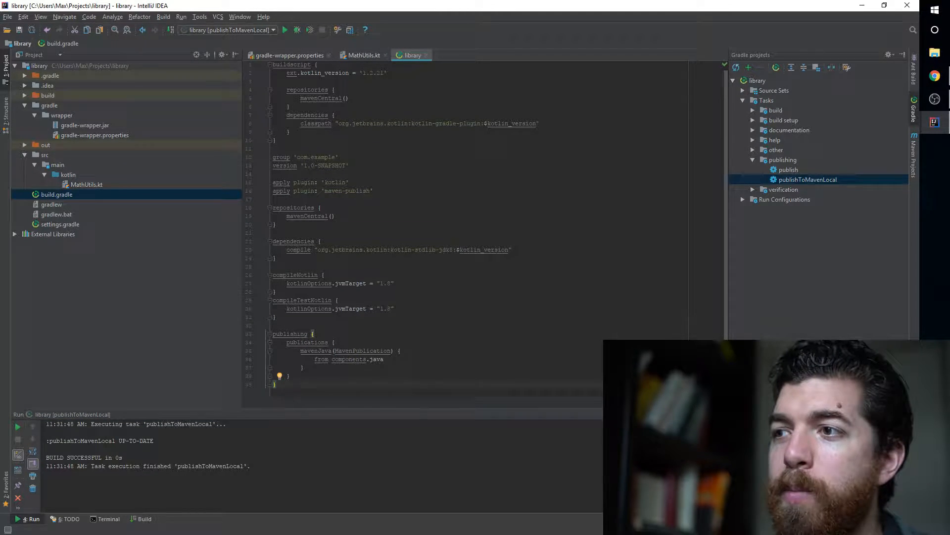
Step: Reload the Gradle project and run publishToMavenLocal
{"action": "left_click", "coordinate": [783, 159]}
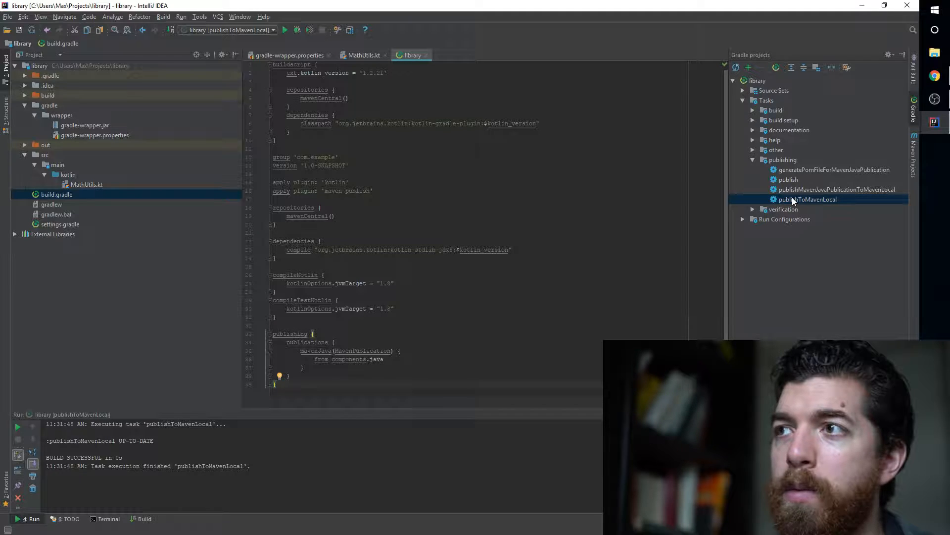
{"action": "double_click", "coordinate": [810, 199]}
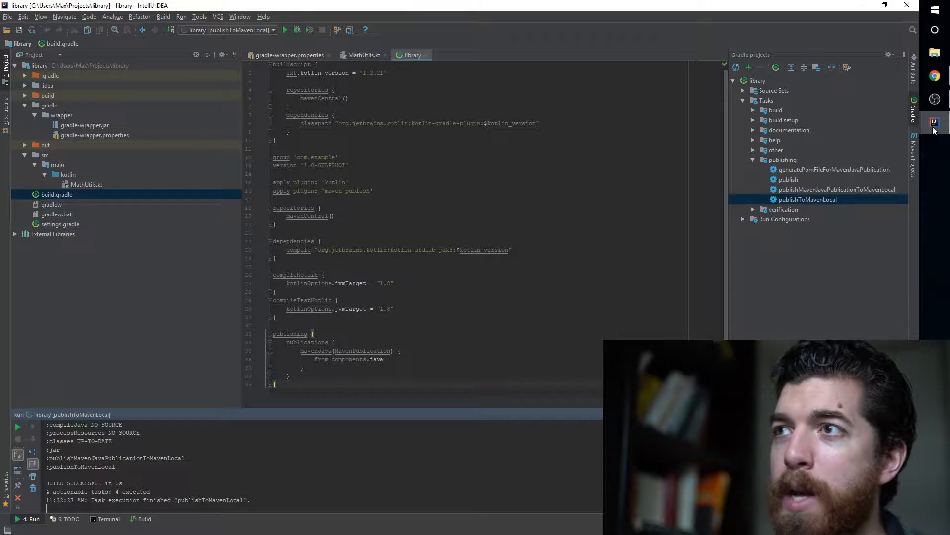
{"action": "mouse_move", "coordinate": [494, 249]}
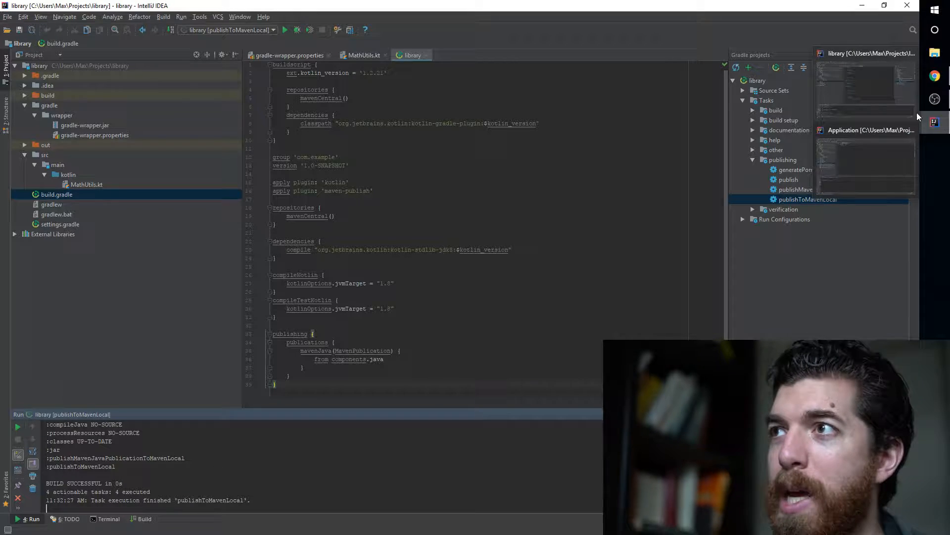
Step: Add mavenLocal() to the repositories in the Application's build.gradle
{"action": "left_click", "coordinate": [871, 130]}
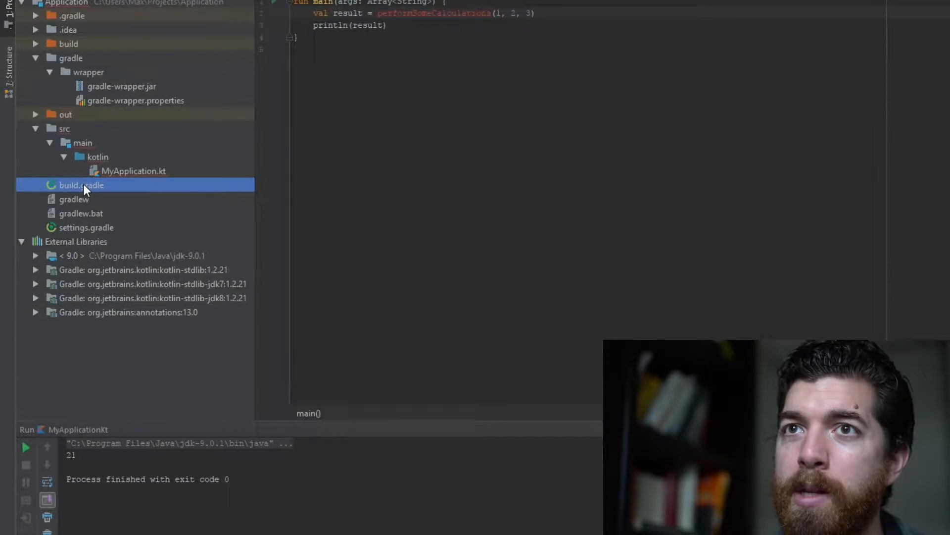
{"action": "double_click", "coordinate": [80, 185]}
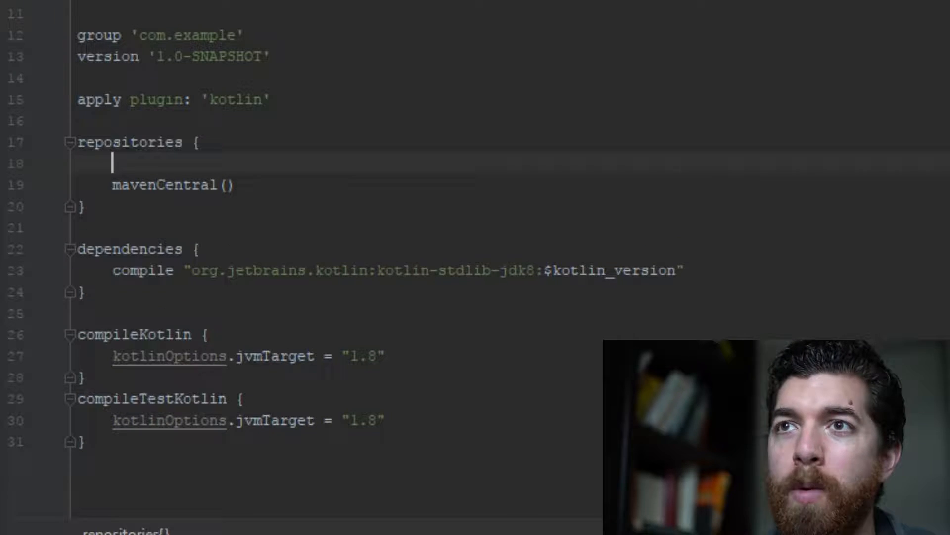
{"action": "type", "text": "maven"}
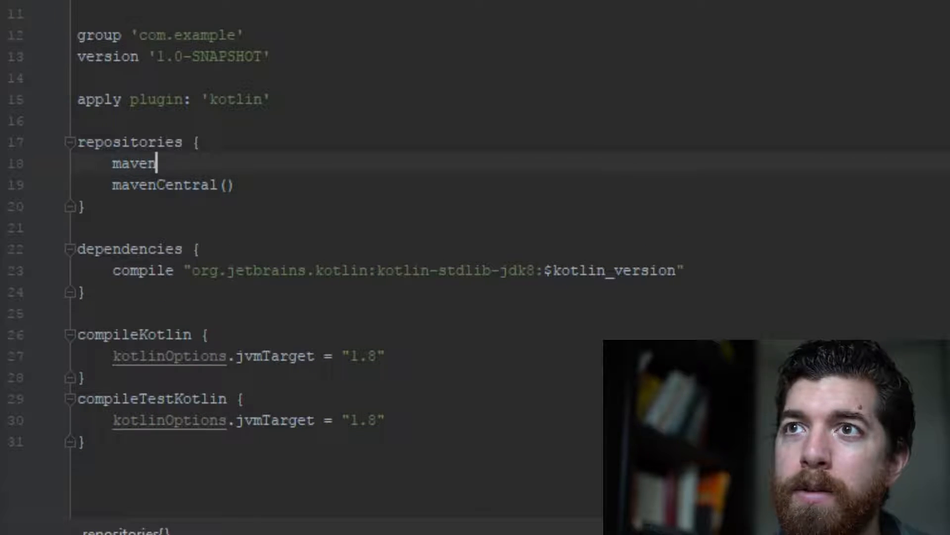
{"action": "type", "text": "Local("}
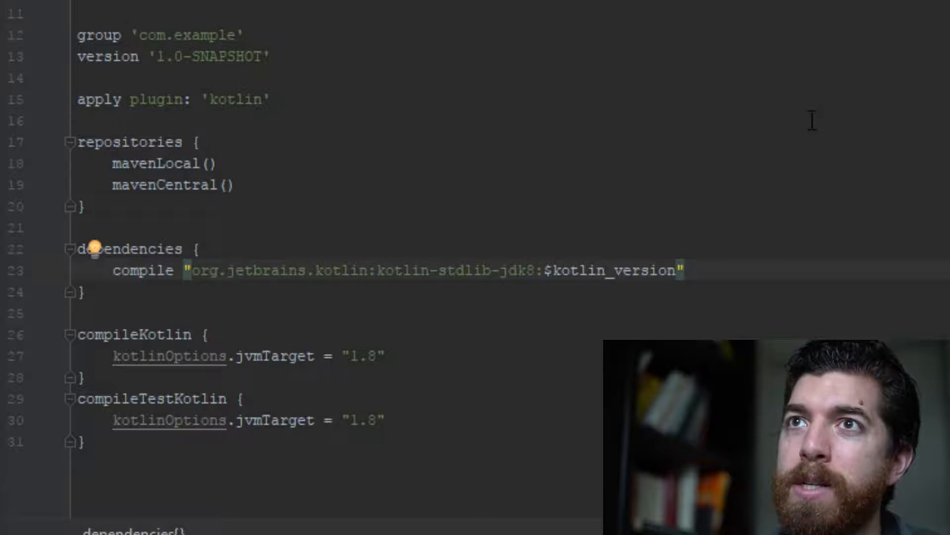
Step: Add a compile dependency on com.example:library:1.0-SNAPSHOT
{"action": "type", "text": "compile \"com.e"}
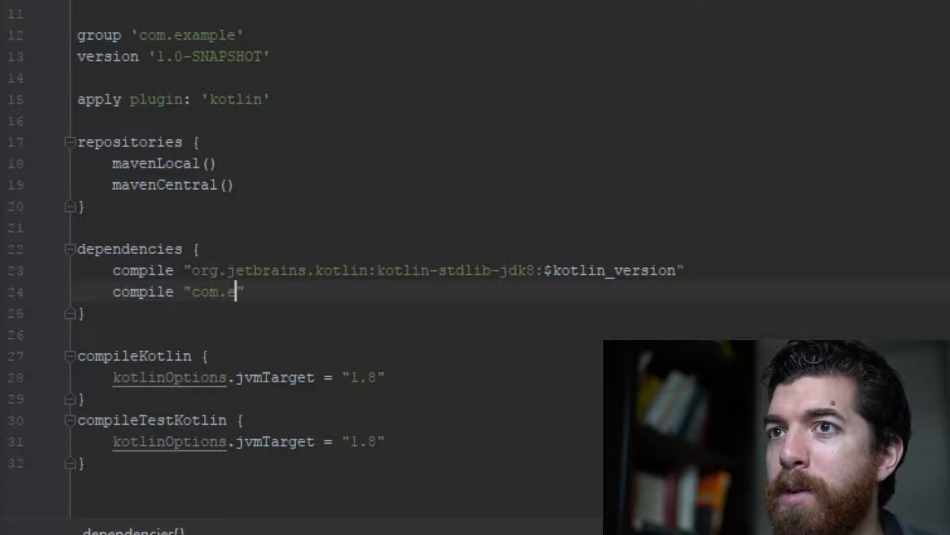
{"action": "type", "text": "xample:"}
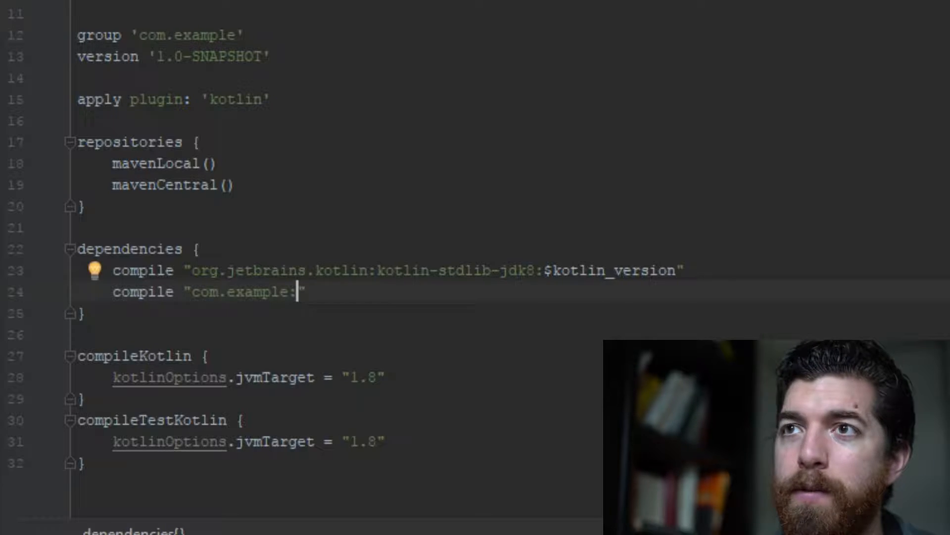
{"action": "type", "text": "library"}
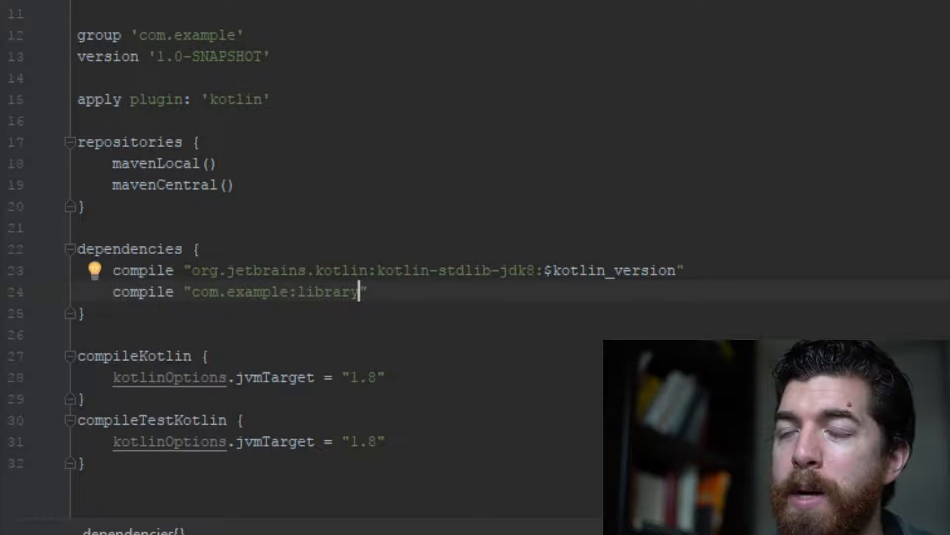
{"action": "type", "text": ":1.0-"}
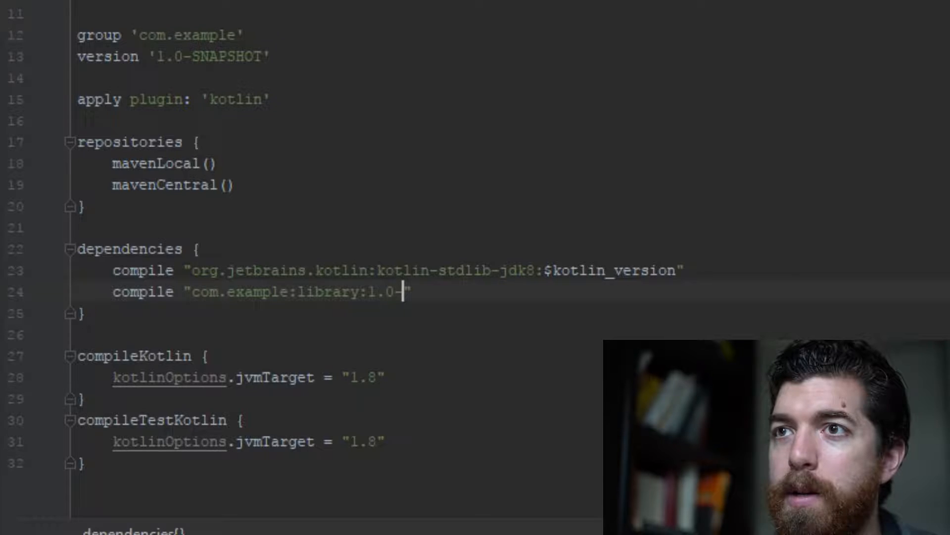
{"action": "type", "text": "SNAPSHOT"}
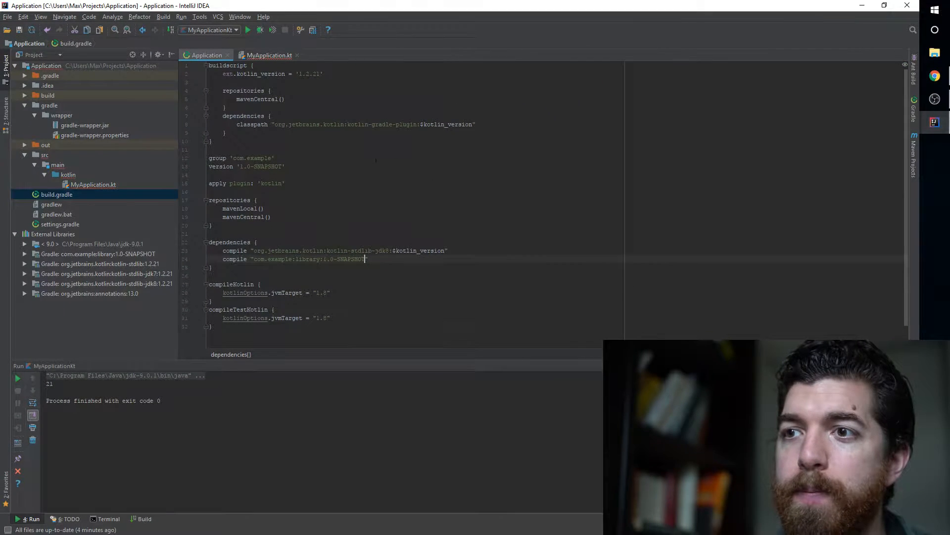
Step: Open performSomeCalculations from MyApplication.kt, decompile it to Java, expand its body, then close the tab
{"action": "left_click", "coordinate": [268, 55]}
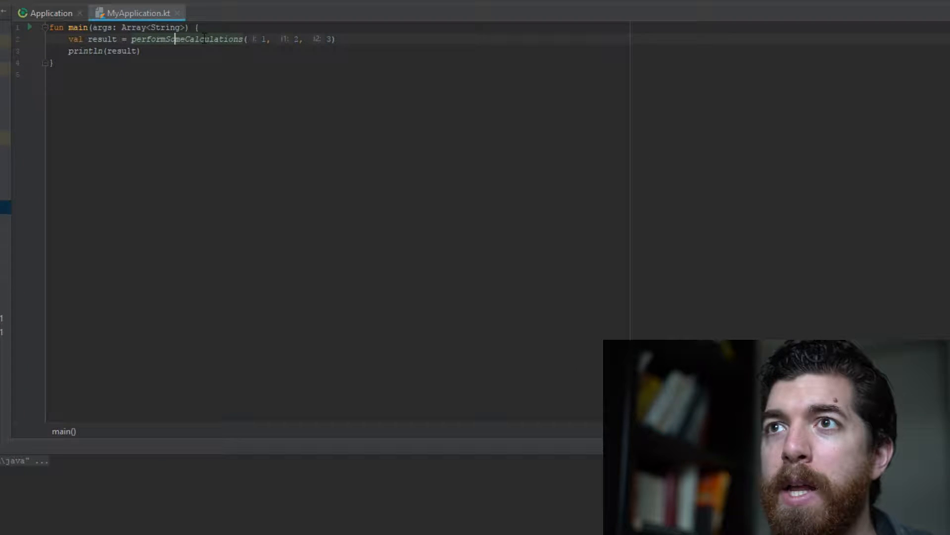
{"action": "left_click", "coordinate": [184, 39]}
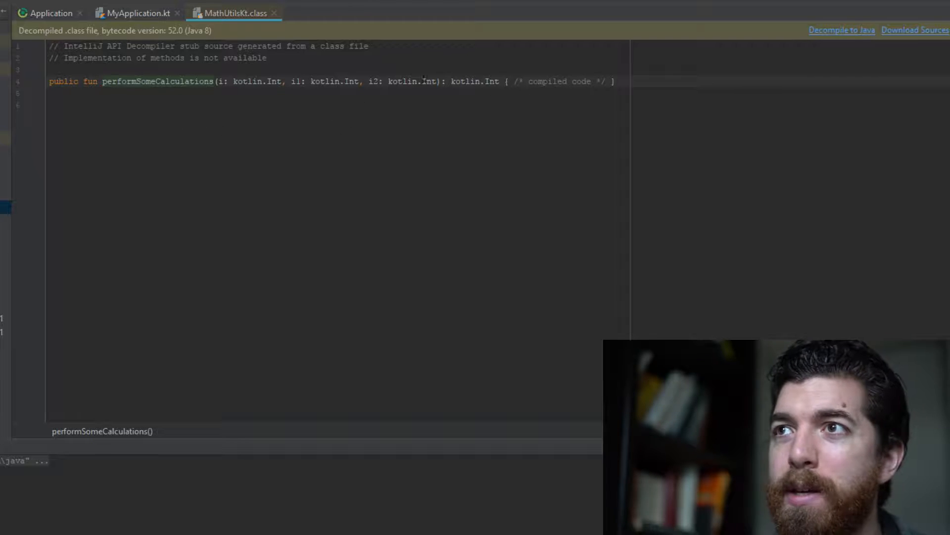
{"action": "mouse_move", "coordinate": [404, 128]}
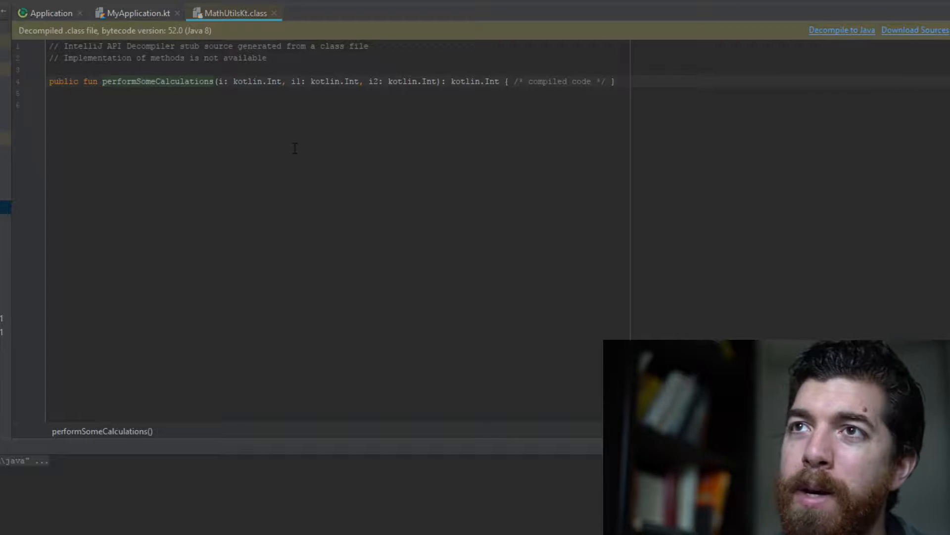
{"action": "left_click", "coordinate": [842, 30]}
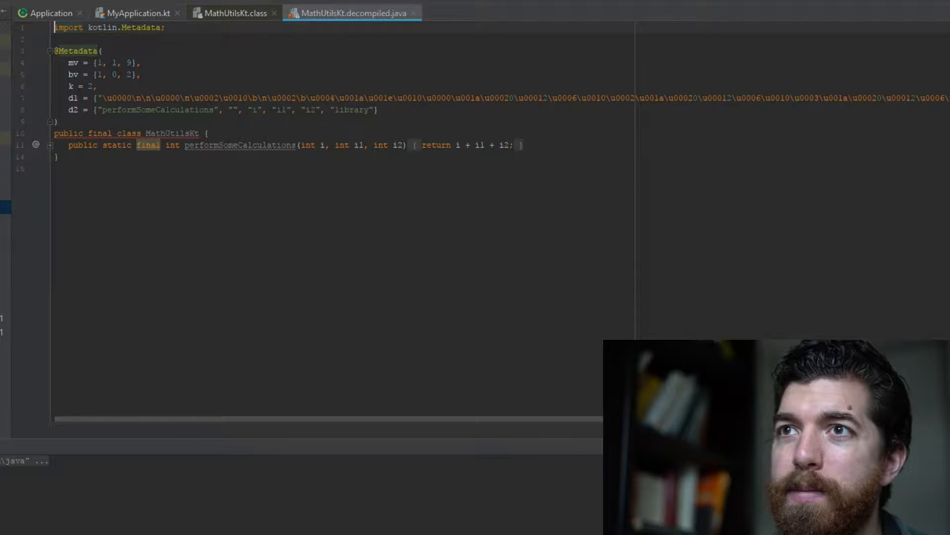
{"action": "left_click", "coordinate": [51, 145]}
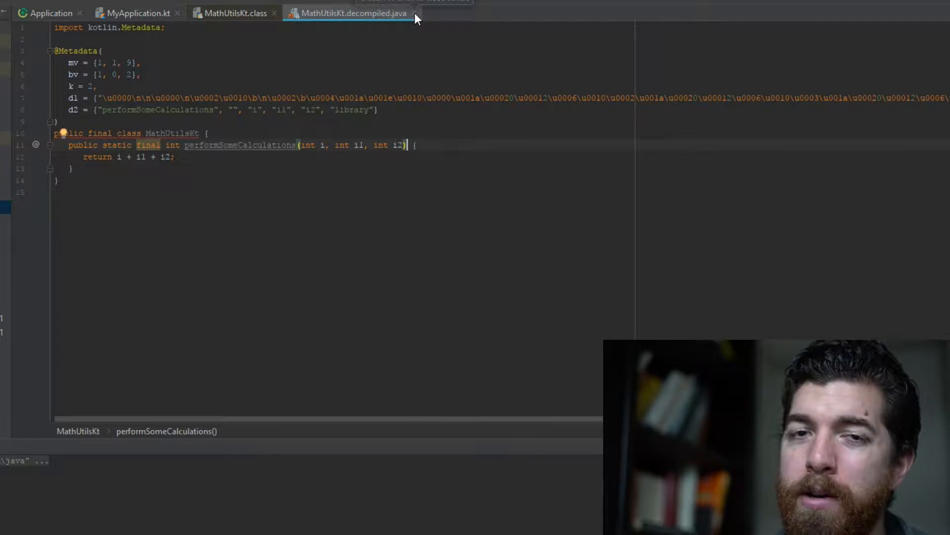
{"action": "left_click", "coordinate": [413, 13]}
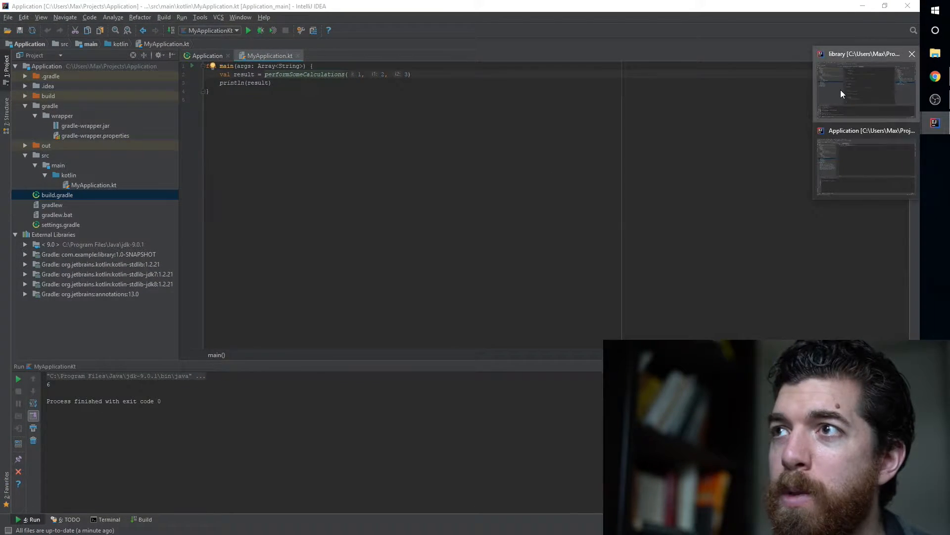
Step: In the library's build.gradle, add a sourceJar task bundling allJava and kotlin sources
{"action": "left_click", "coordinate": [864, 84]}
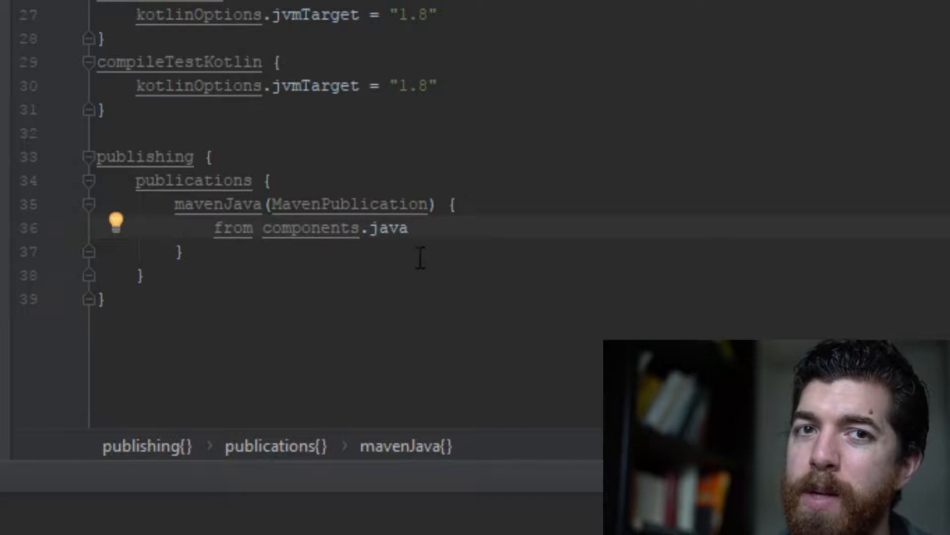
{"action": "mouse_move", "coordinate": [327, 202]}
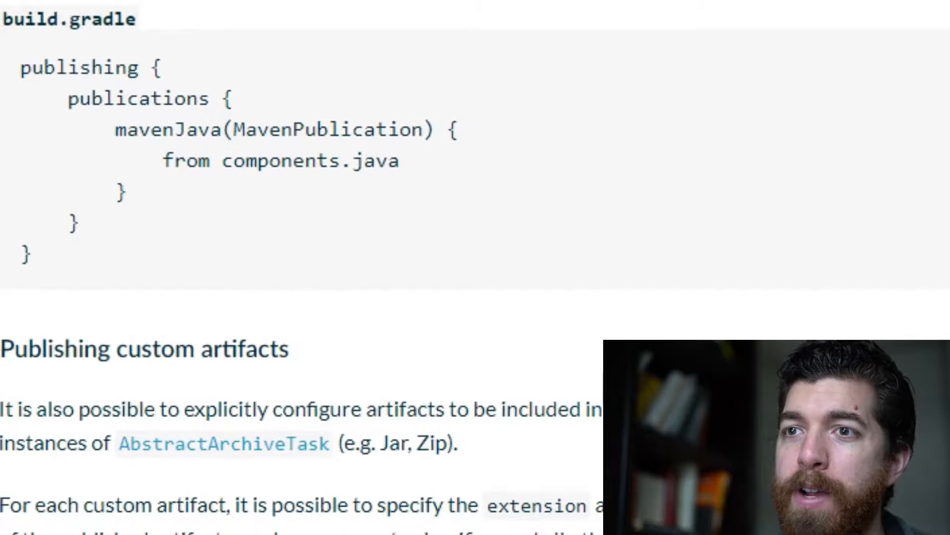
{"action": "scroll", "scroll_direction": "up", "scroll_amount": 3}
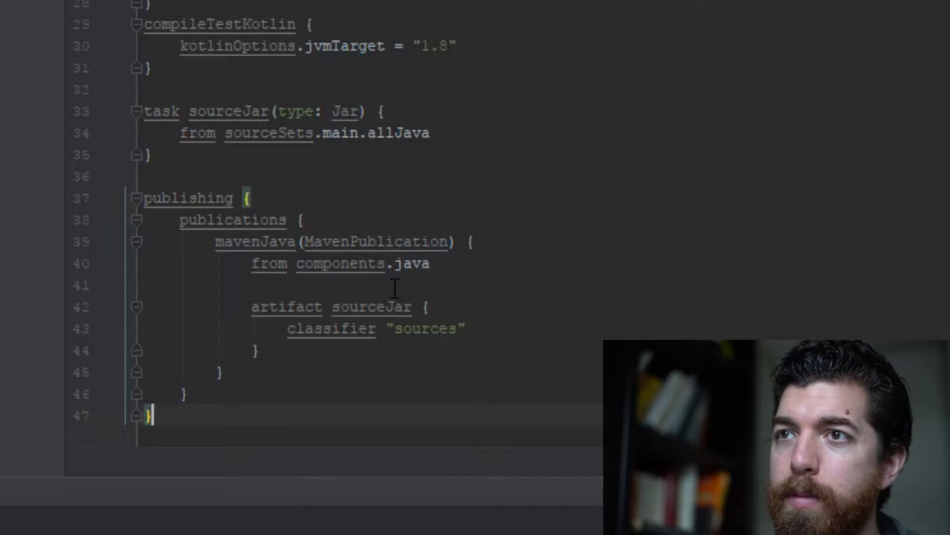
{"action": "mouse_move", "coordinate": [539, 252]}
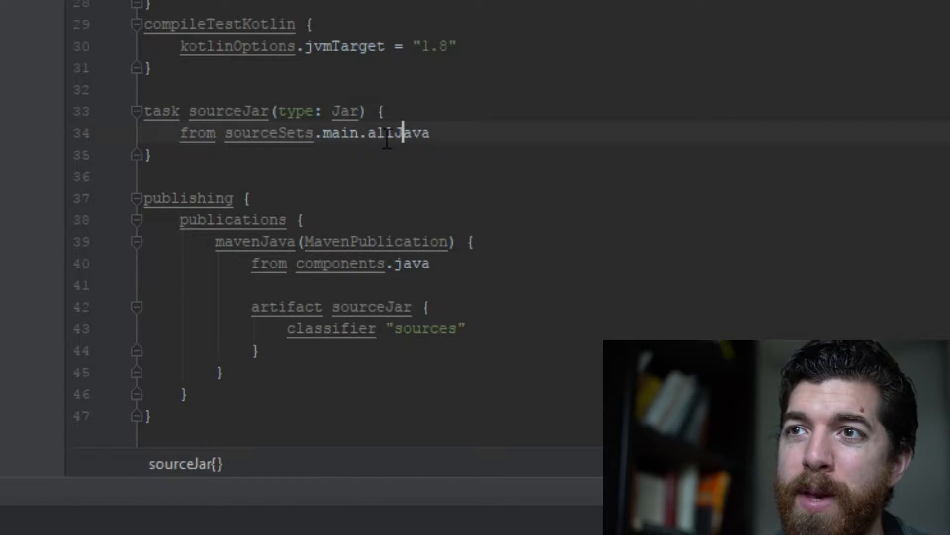
{"action": "mouse_move", "coordinate": [268, 133]}
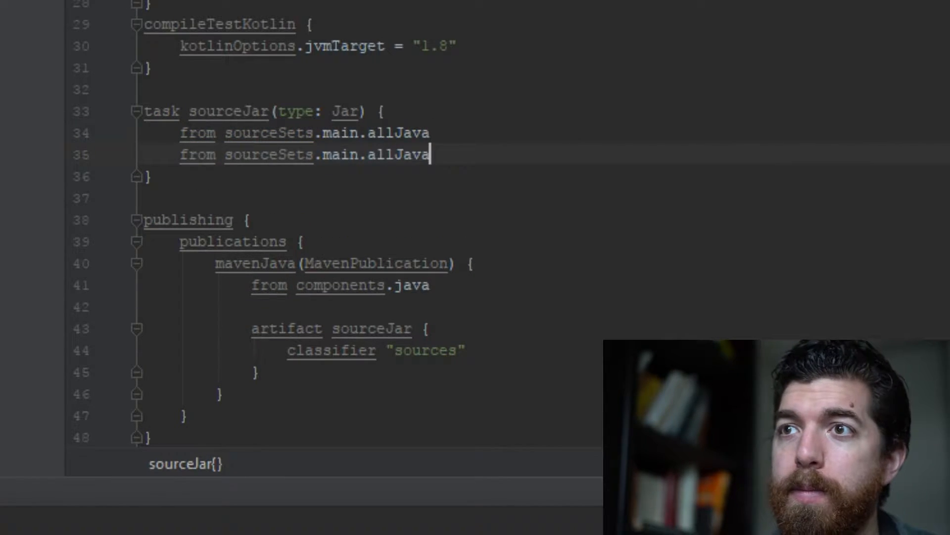
{"action": "type", "text": "kotlin"}
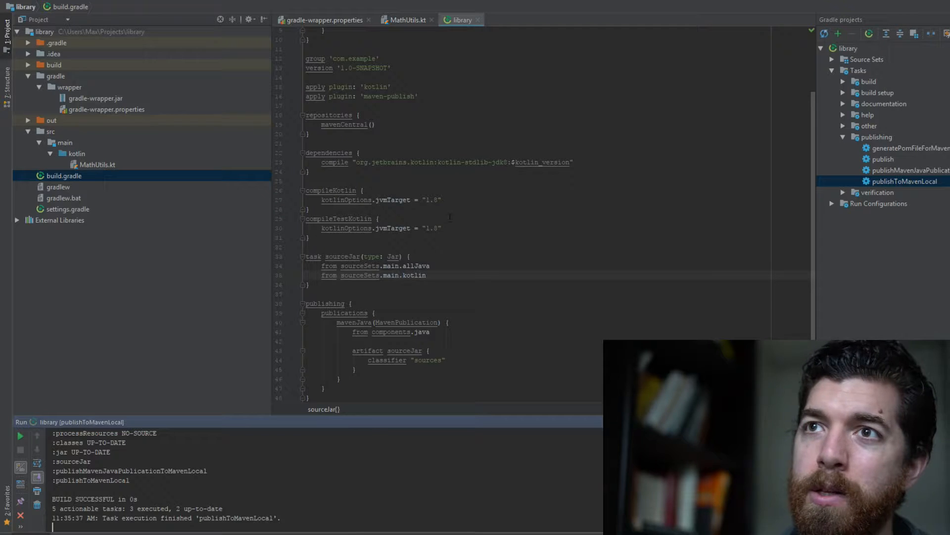
Step: Expand the library's build folder to reveal the produced jars
{"action": "left_click", "coordinate": [52, 64]}
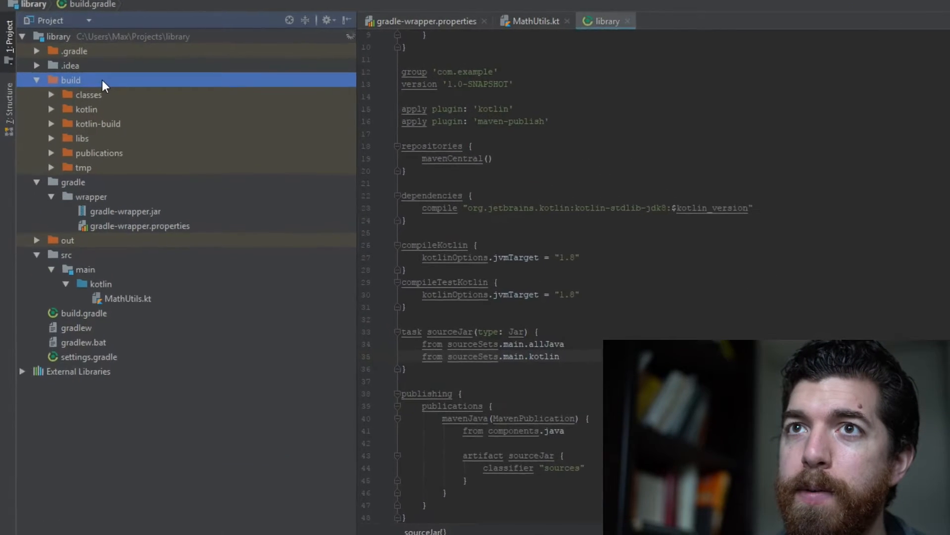
{"action": "left_click", "coordinate": [82, 139]}
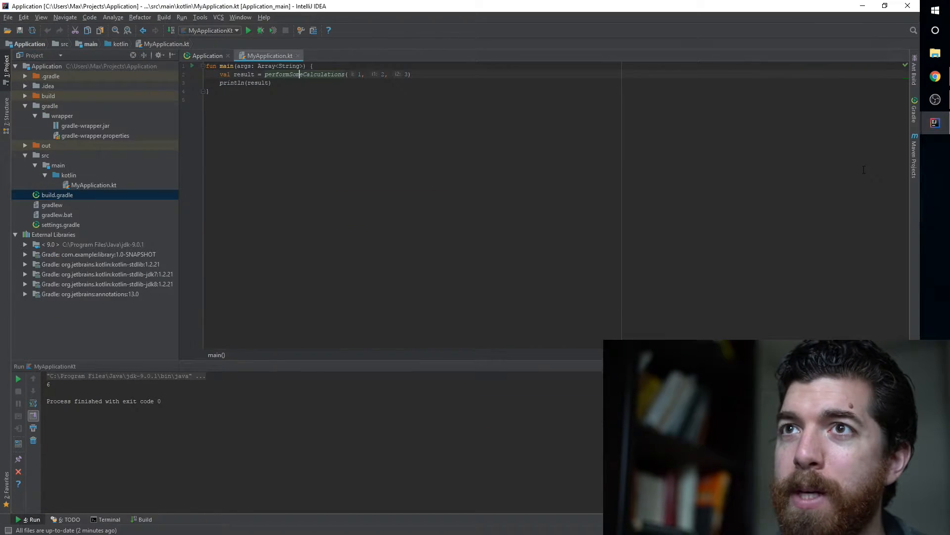
{"action": "mouse_move", "coordinate": [922, 133]}
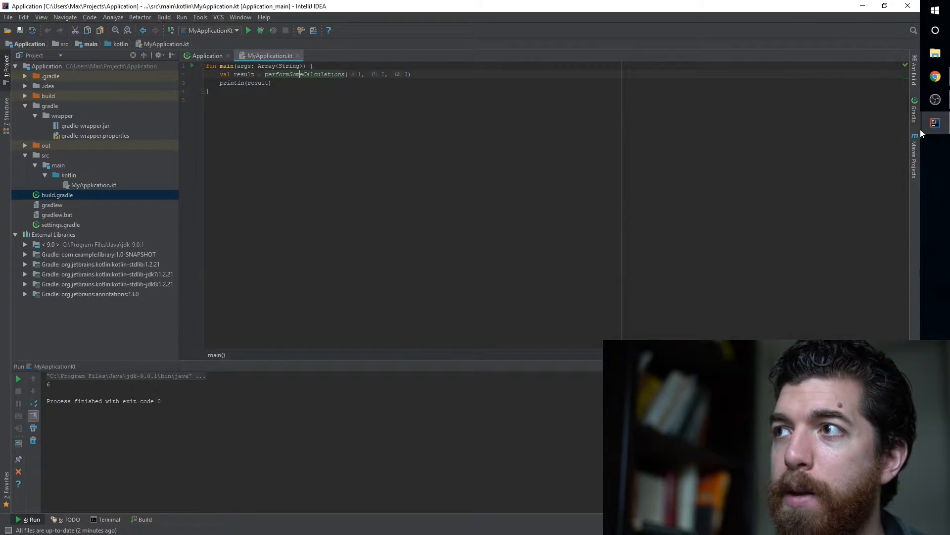
{"action": "left_click", "coordinate": [935, 124]}
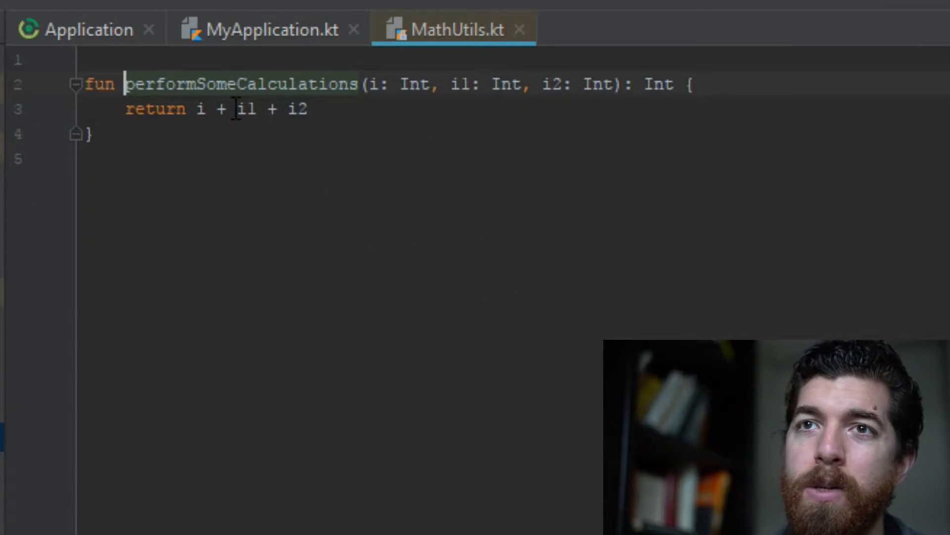
{"action": "left_click", "coordinate": [309, 109]}
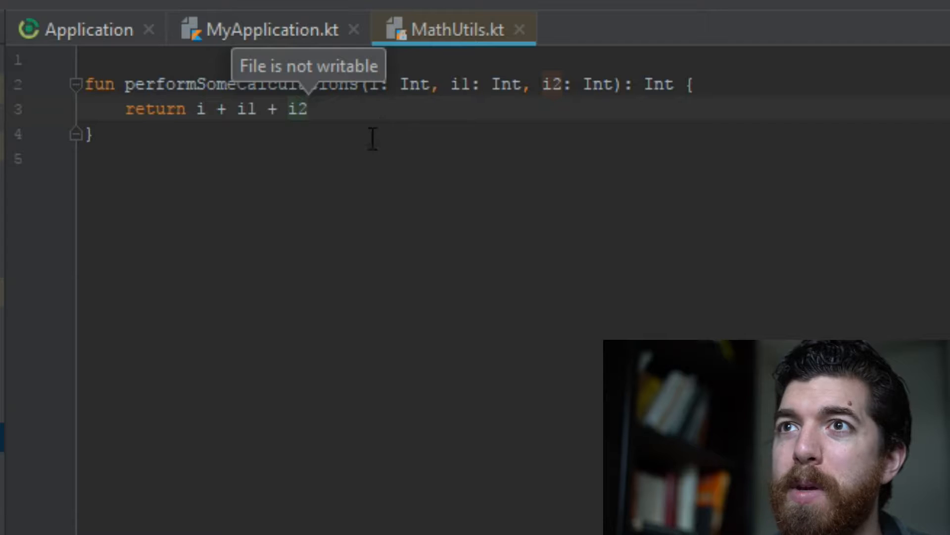
{"action": "mouse_move", "coordinate": [337, 233]}
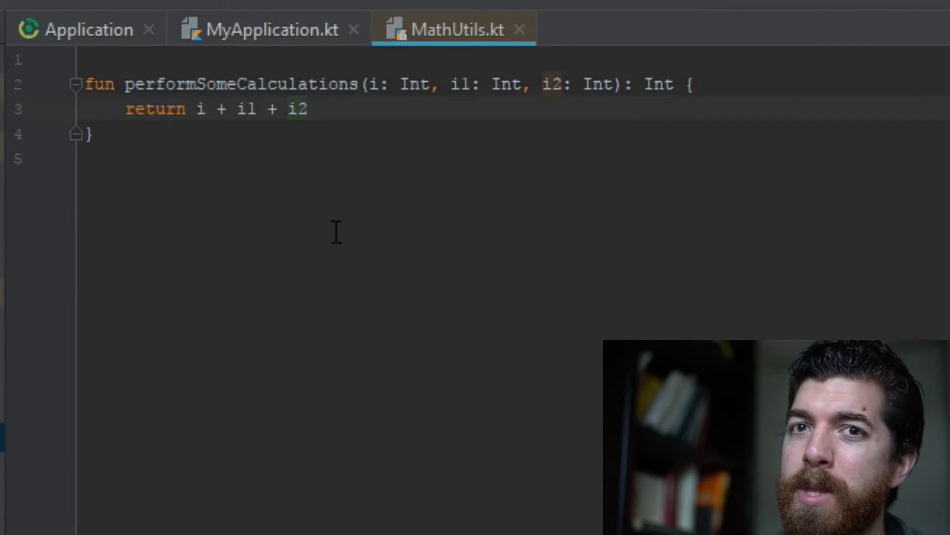
{"action": "mouse_move", "coordinate": [191, 303]}
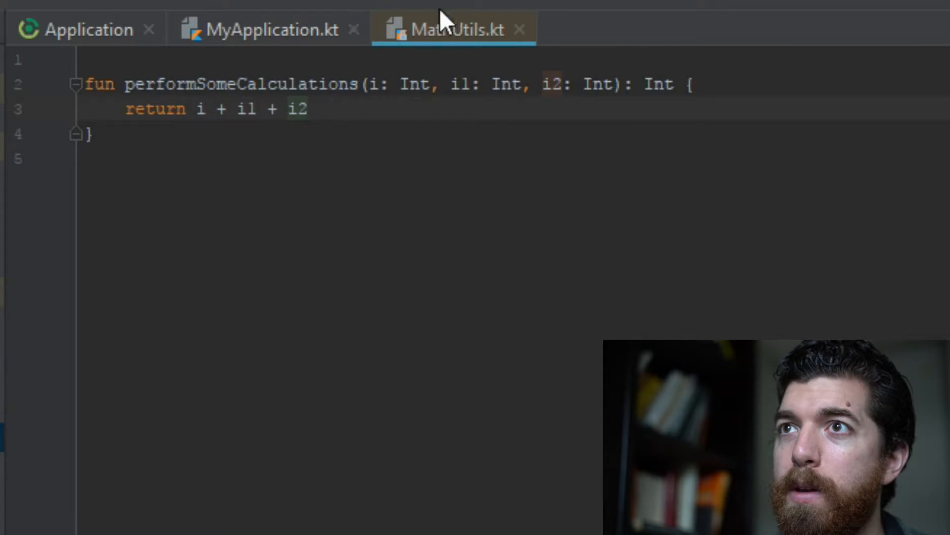
{"action": "left_click", "coordinate": [261, 29]}
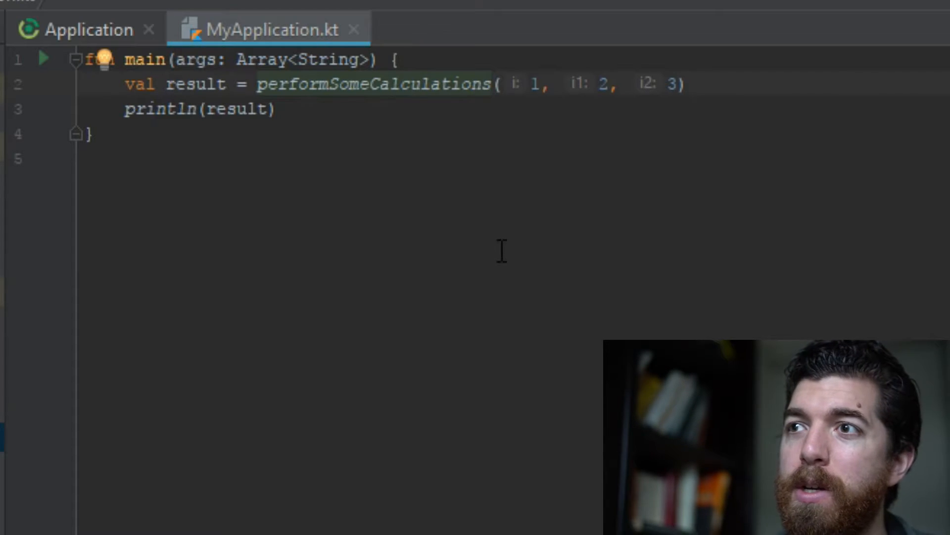
{"action": "mouse_move", "coordinate": [421, 143]}
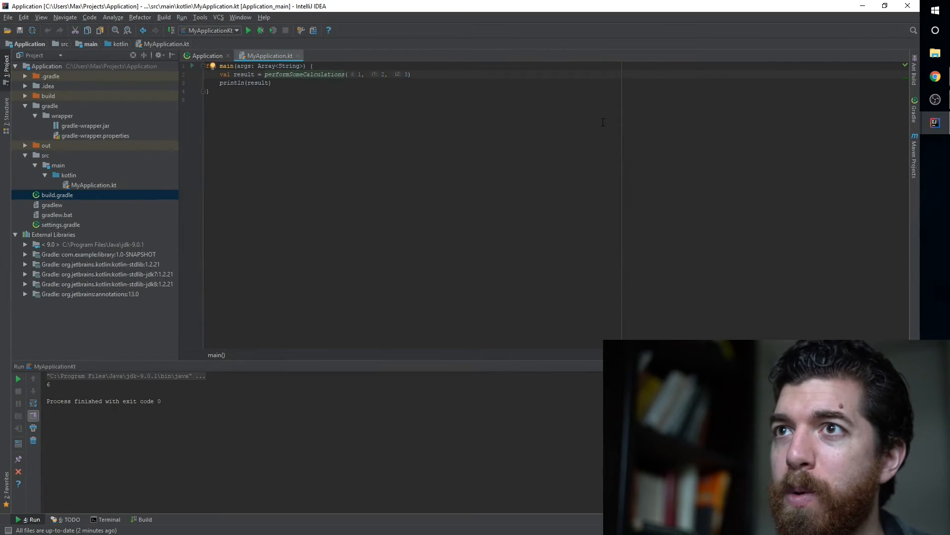
{"action": "mouse_move", "coordinate": [591, 130]}
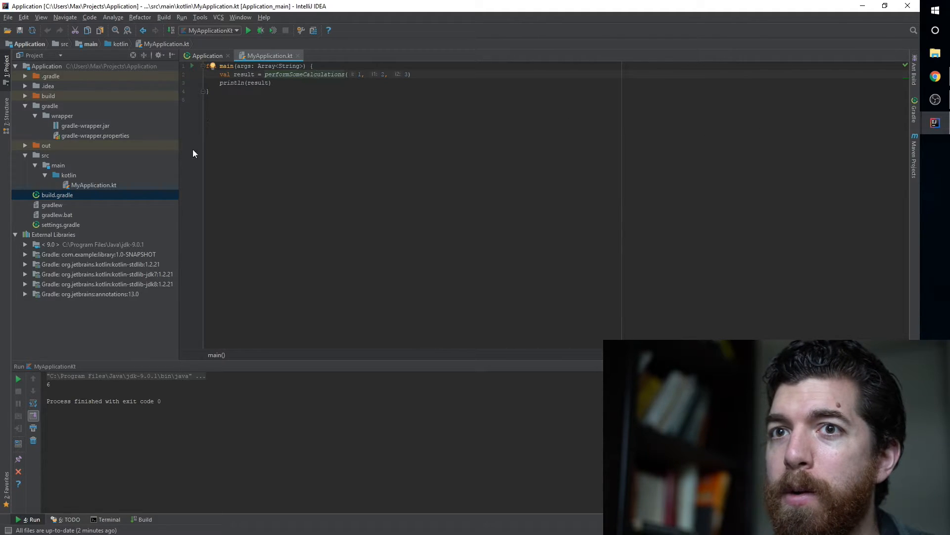
Step: Append '+ 4' to the return in the library's MathUtils.kt, then run MyApplication
{"action": "left_click", "coordinate": [316, 74]}
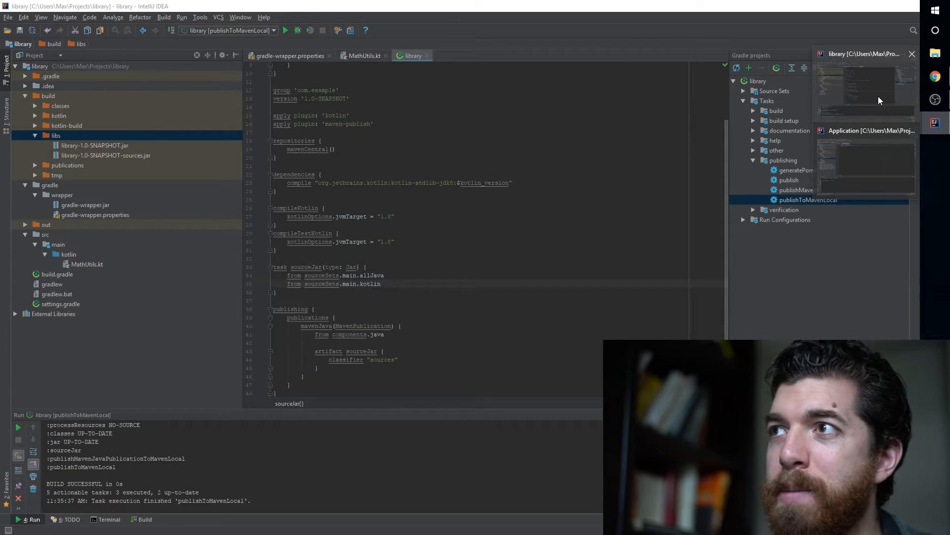
{"action": "left_click", "coordinate": [362, 55]}
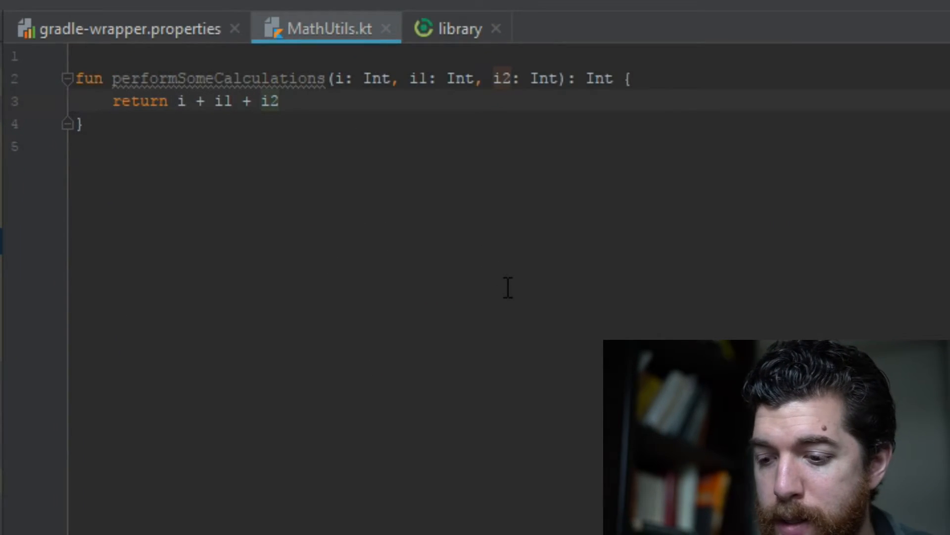
{"action": "type", "text": "+ 4"}
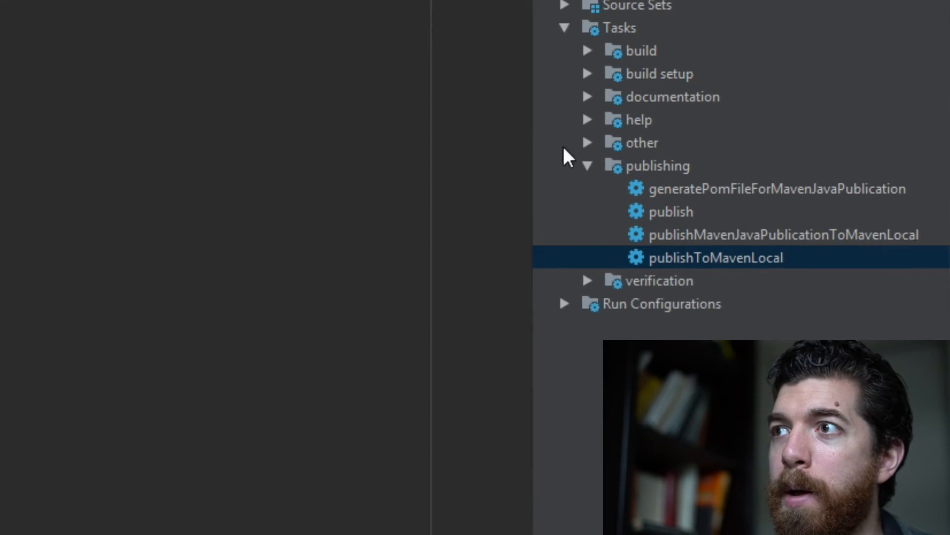
{"action": "mouse_move", "coordinate": [694, 257]}
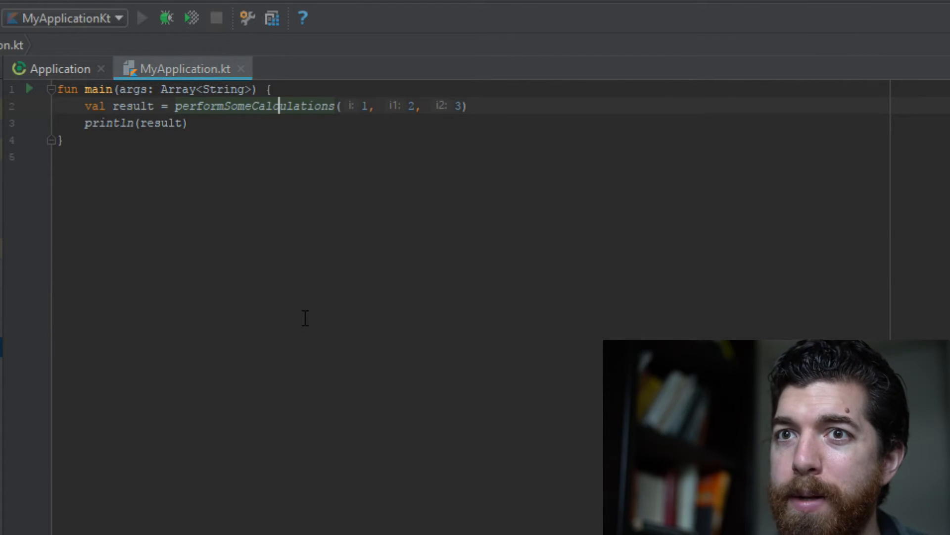
{"action": "left_click", "coordinate": [141, 16]}
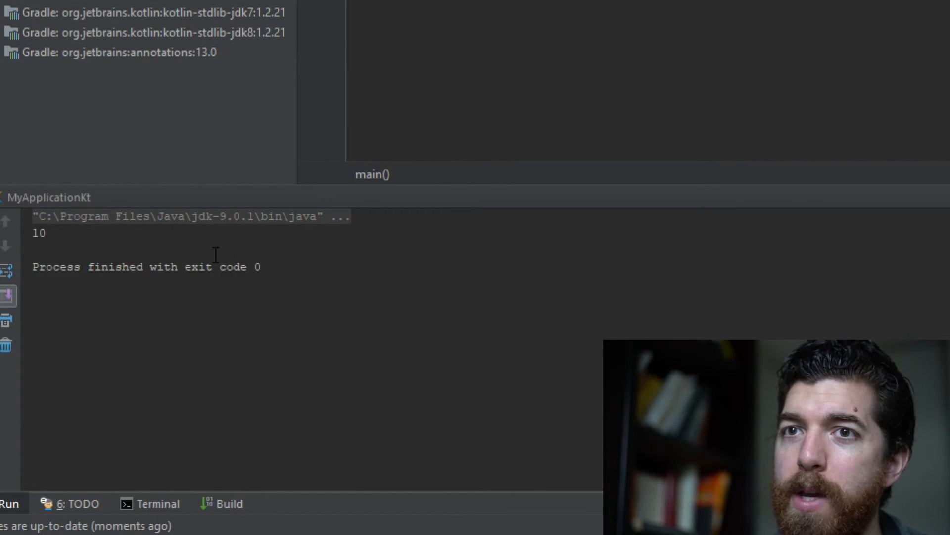